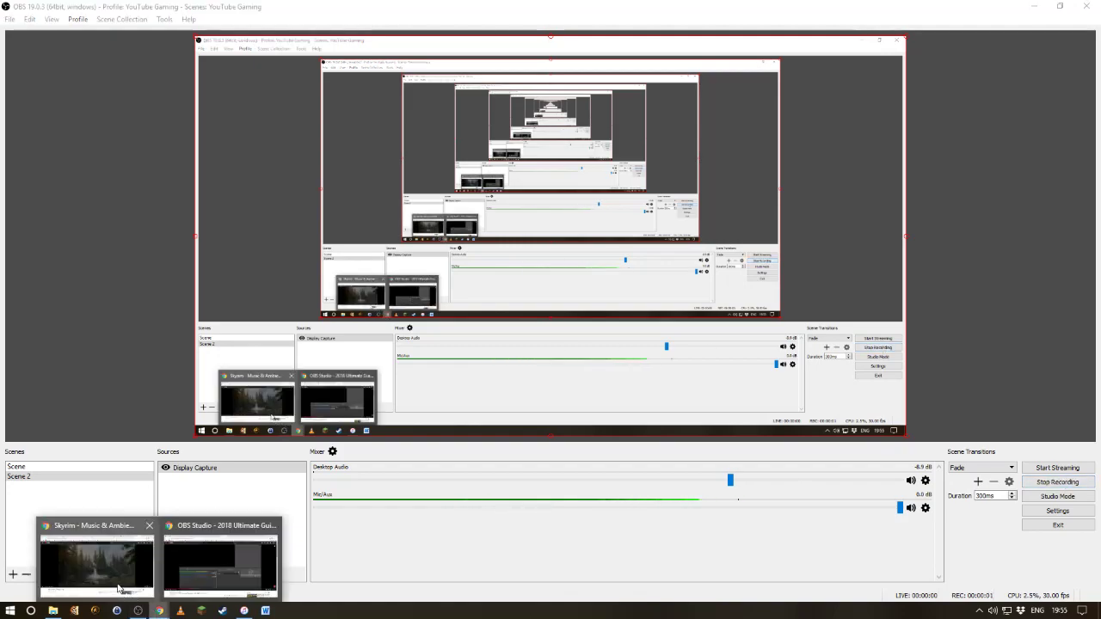
Step: Bring the Chrome window forward showing the KathraCasts YouTube channel with its uploads
click(97, 564)
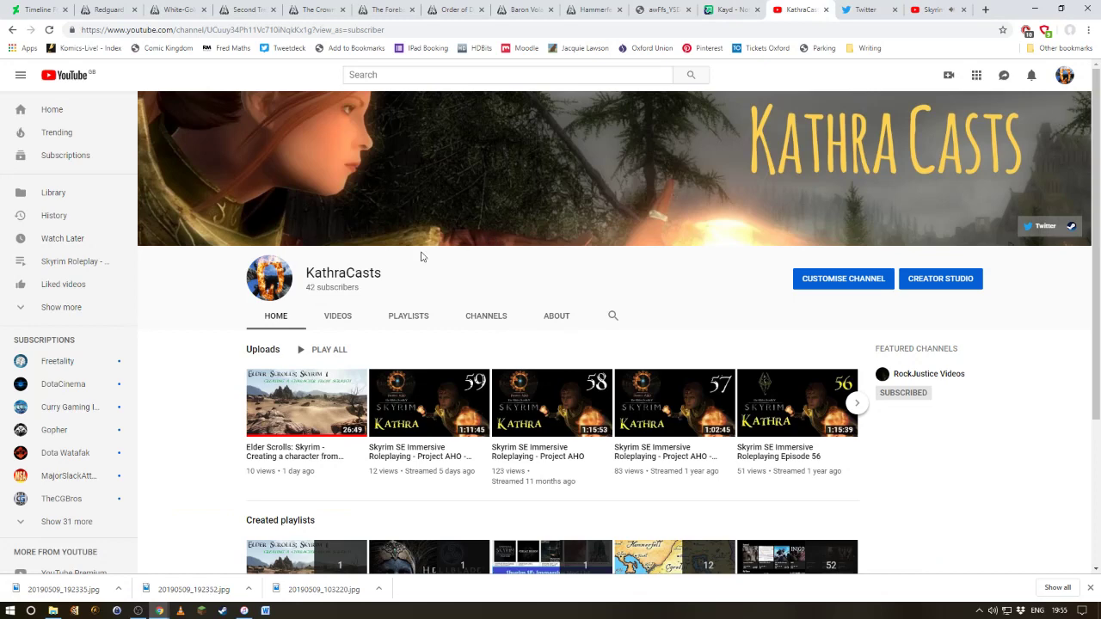
mouse_move(208, 416)
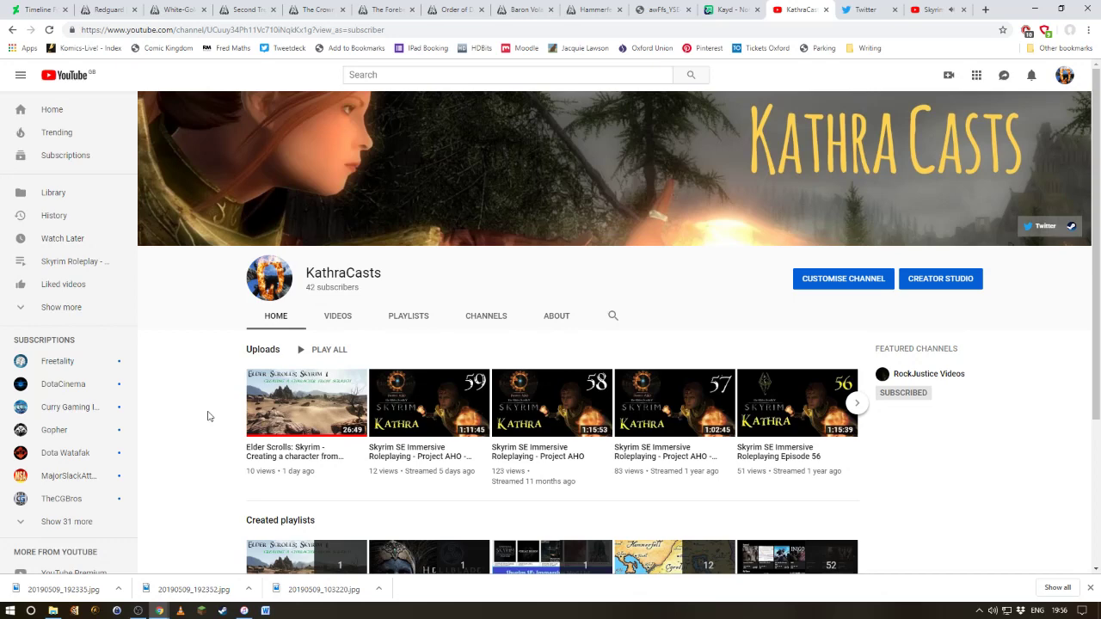
mouse_move(248, 317)
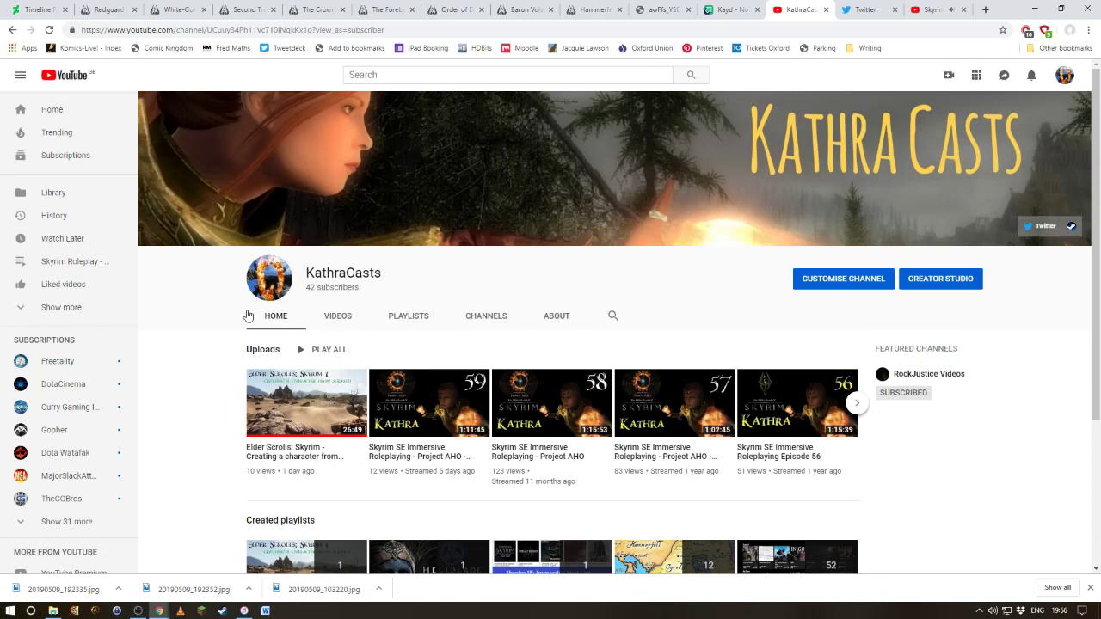
mouse_move(193, 306)
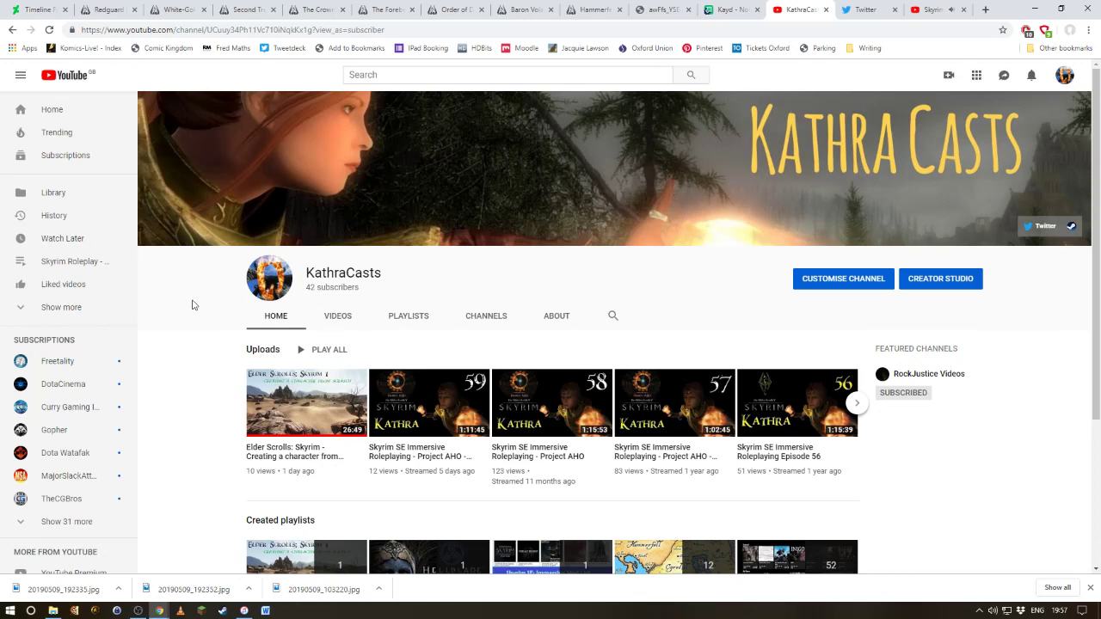
mouse_move(307, 326)
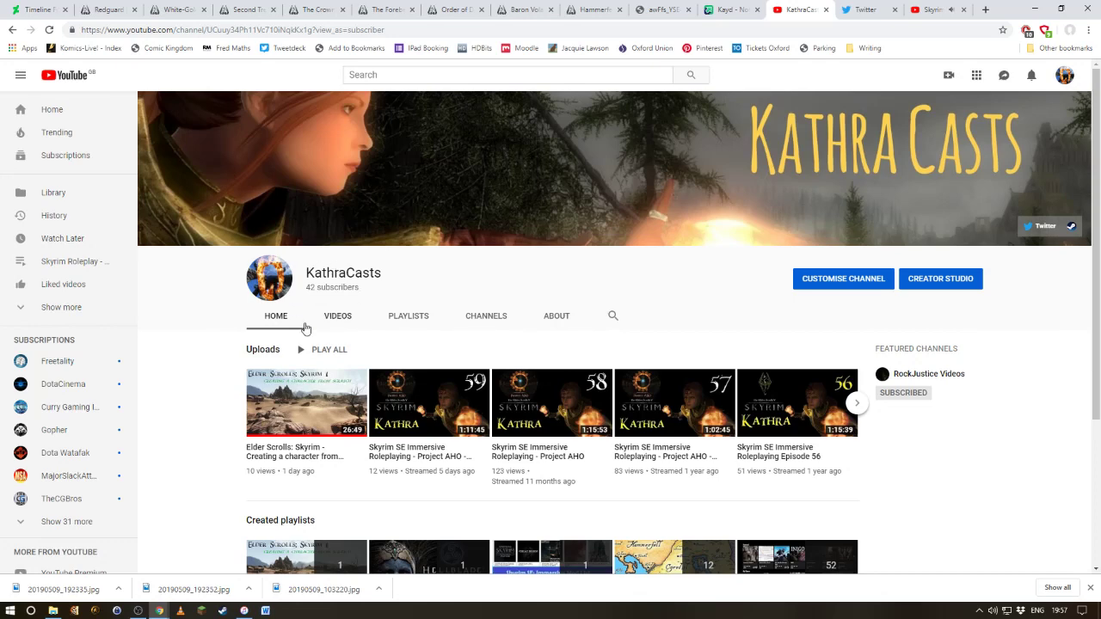
mouse_move(348, 331)
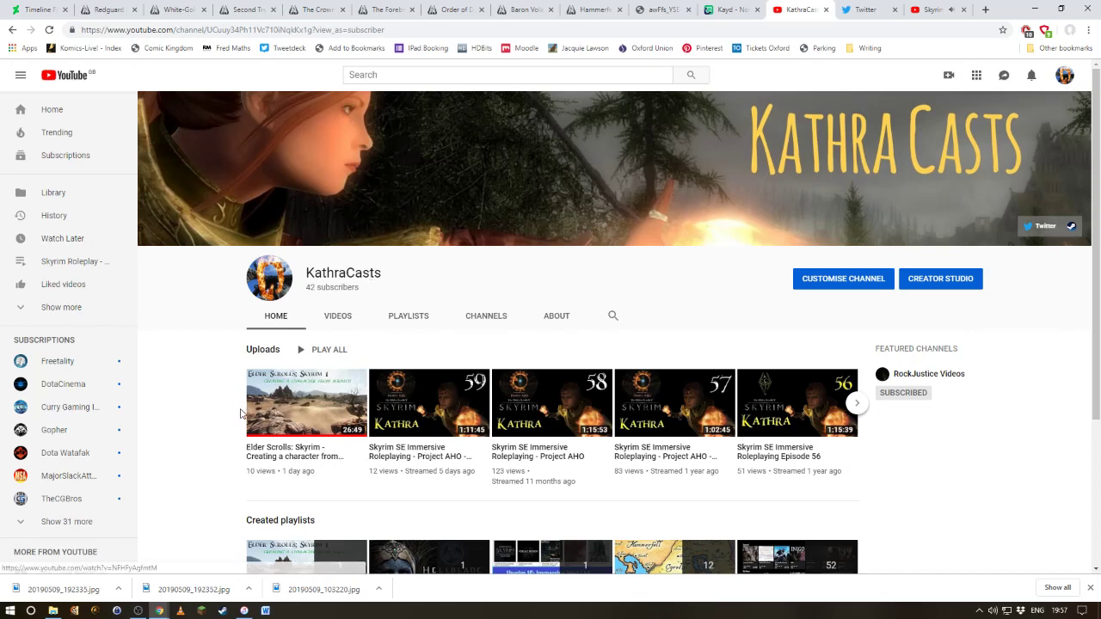
Step: Browse the Twitter account's followers list, then return to the home feed with the notebook posts
click(861, 10)
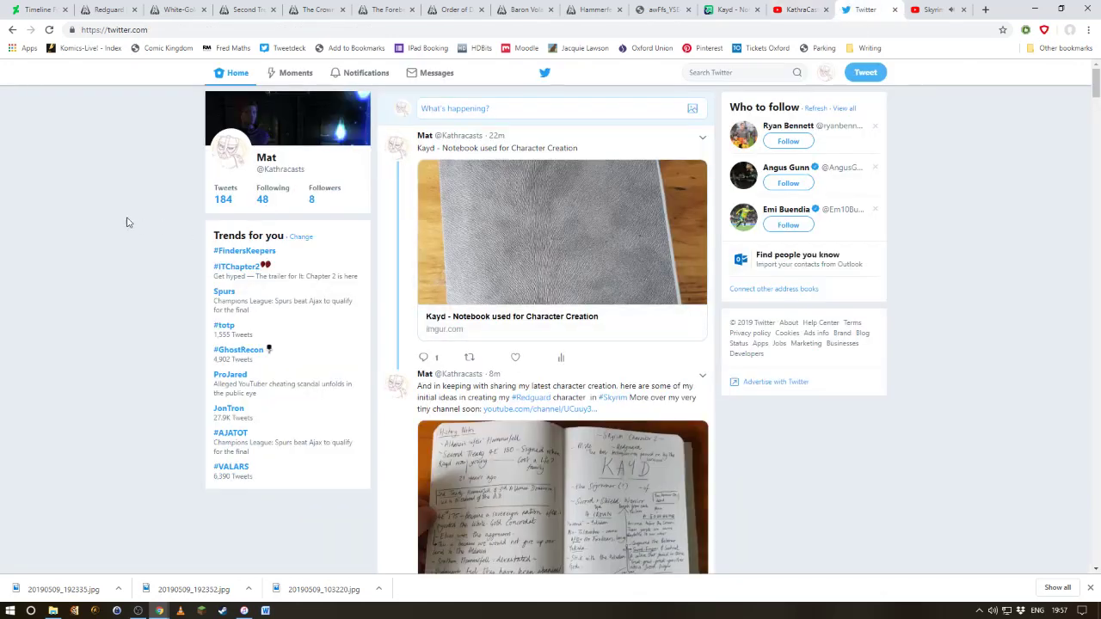
mouse_move(385, 210)
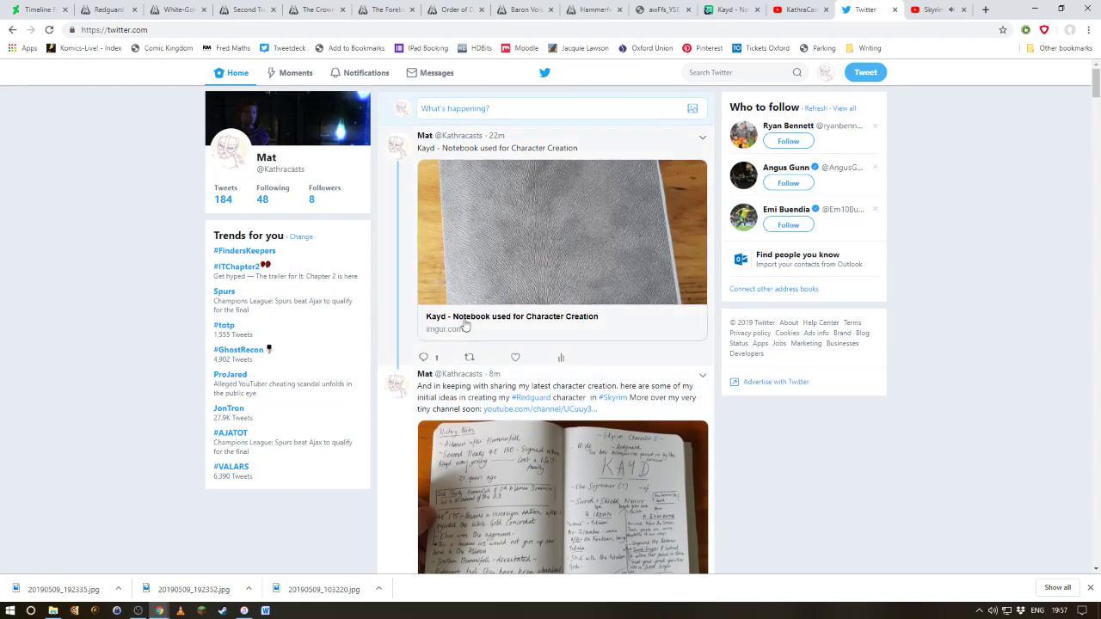
scroll(down, 3)
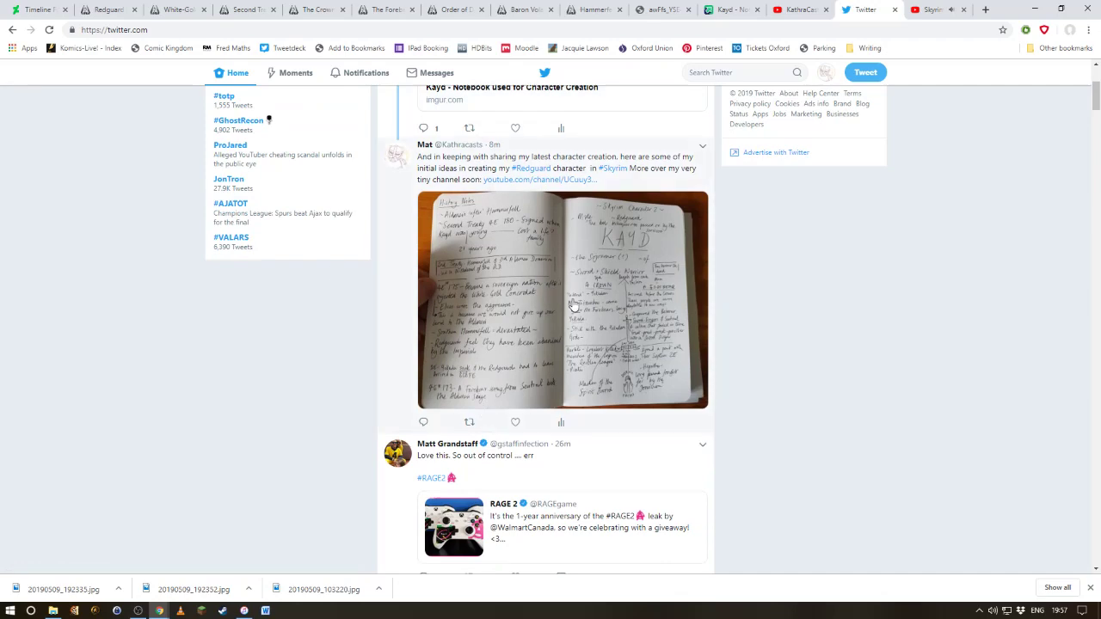
scroll(up, 3)
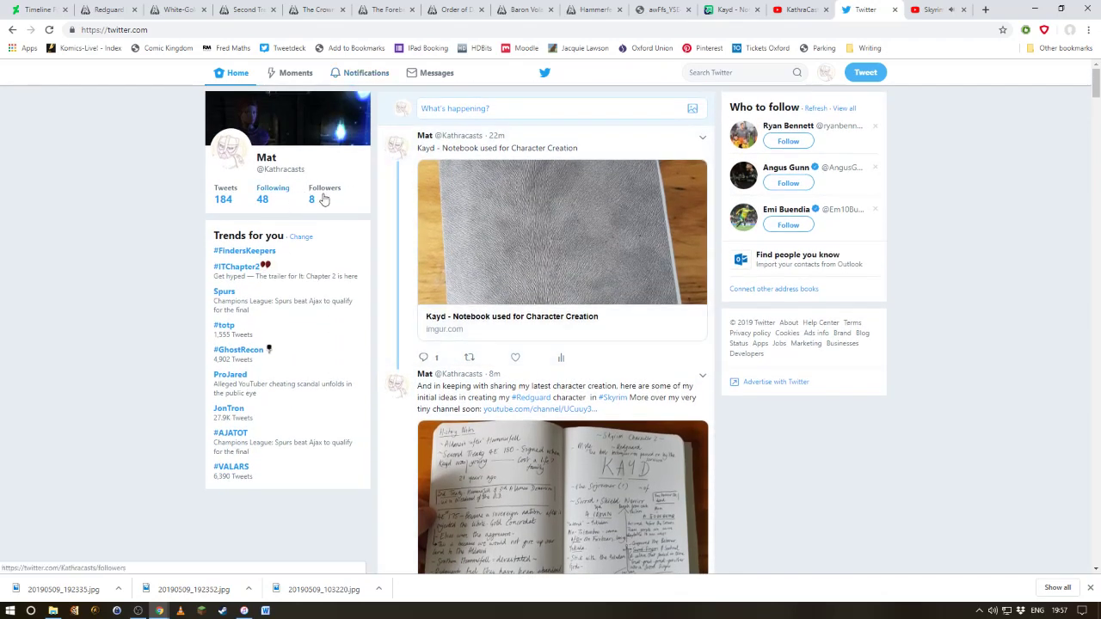
click(323, 194)
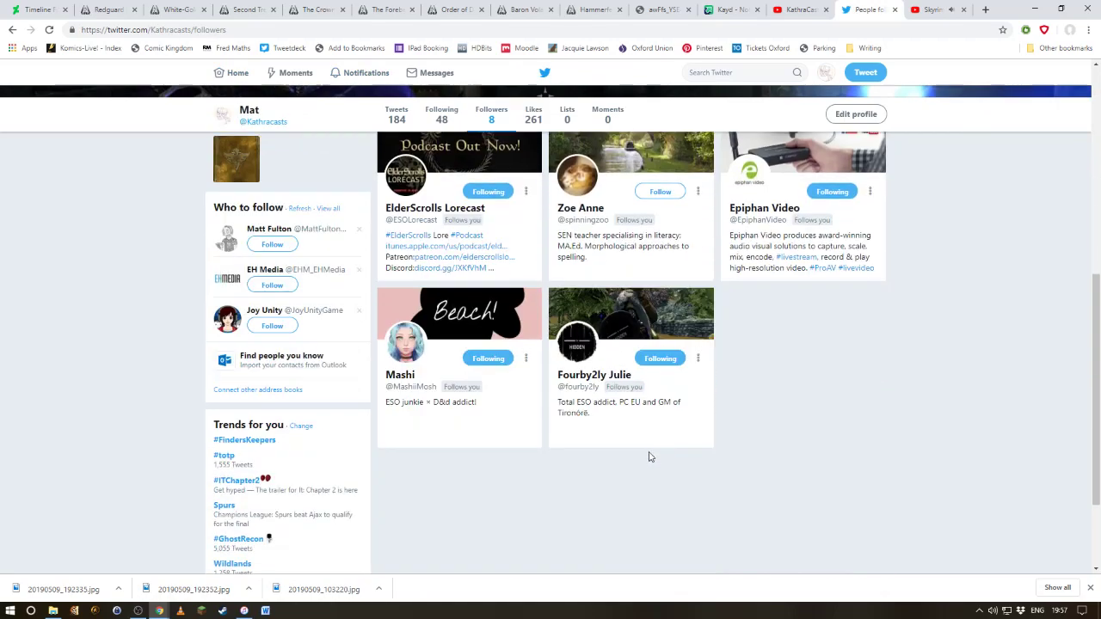
mouse_move(551, 249)
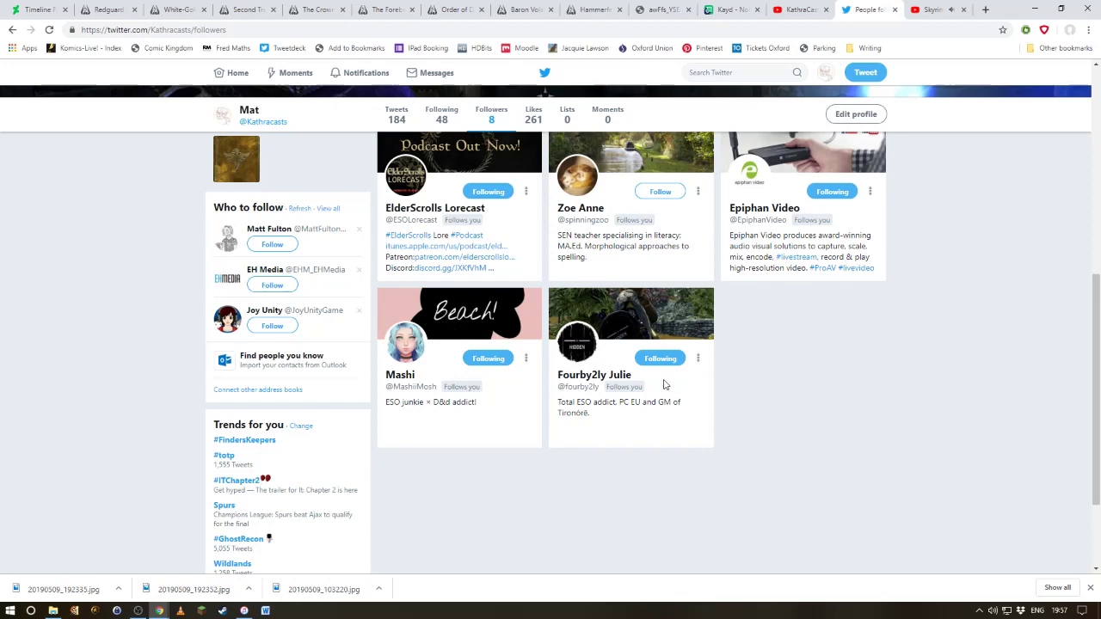
scroll(down, 3)
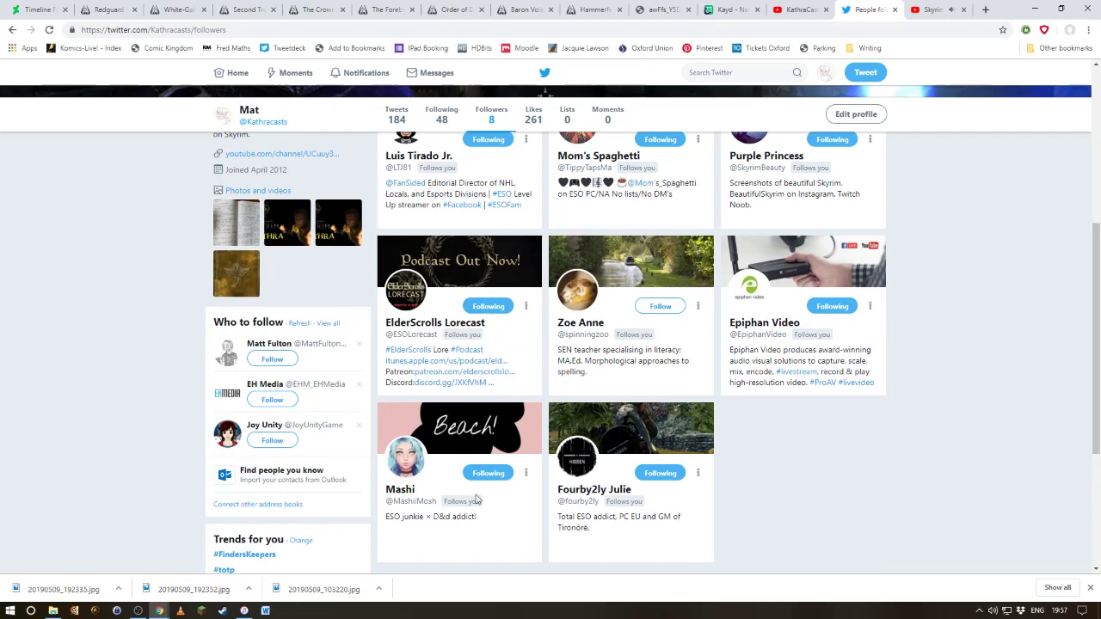
scroll(up, 3)
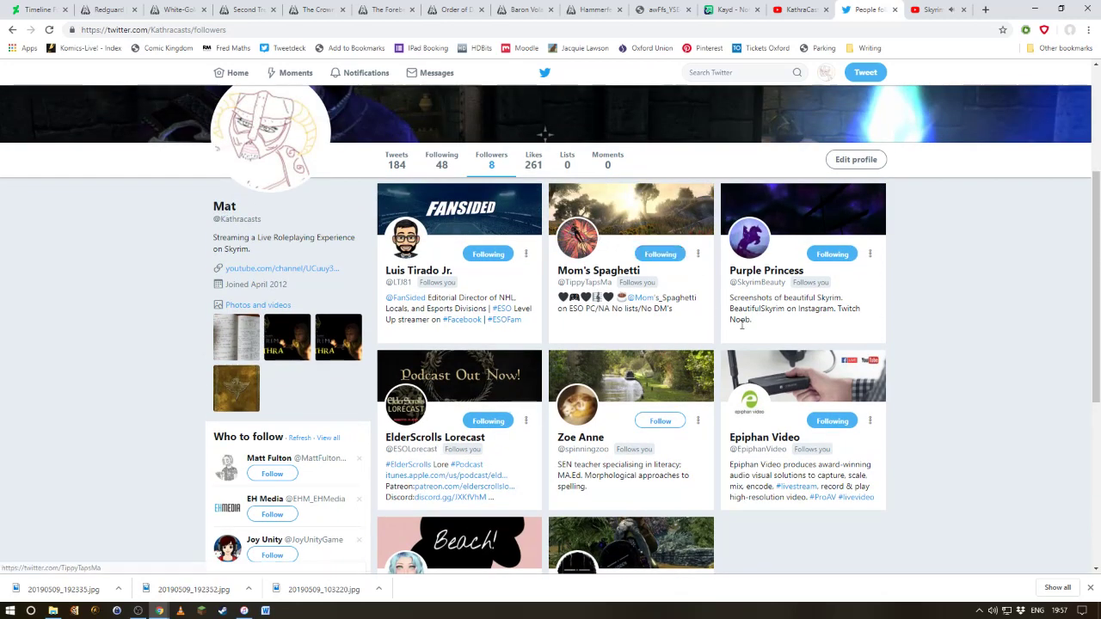
mouse_move(761, 368)
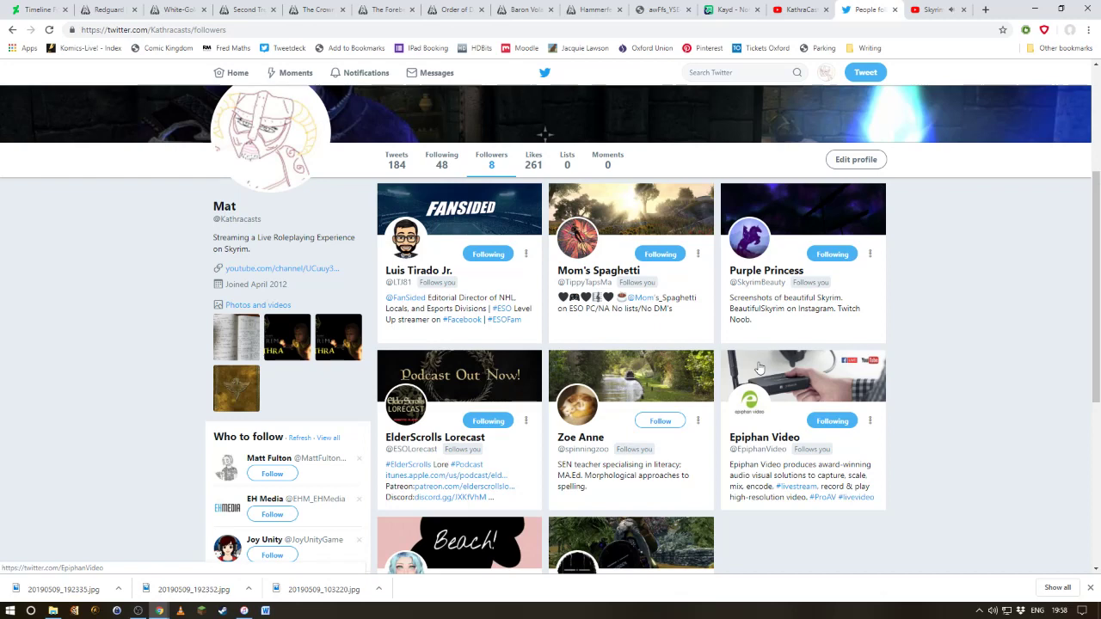
mouse_move(478, 62)
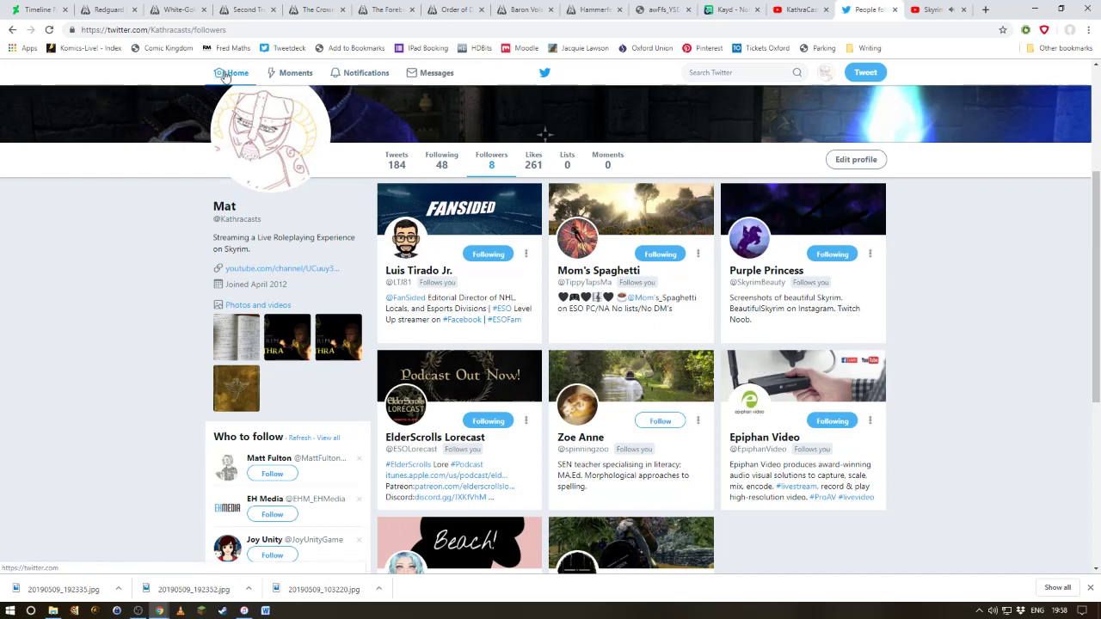
click(231, 73)
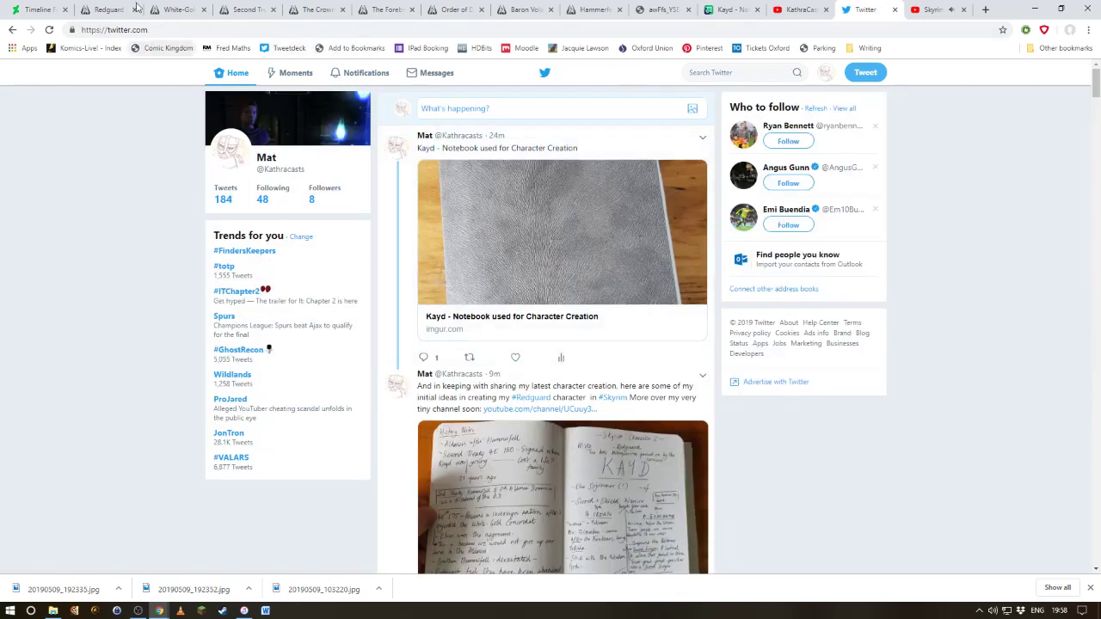
Step: Show the Elder Scrolls Wiki article "Redguard (Skyrim)" with its description and history
click(103, 11)
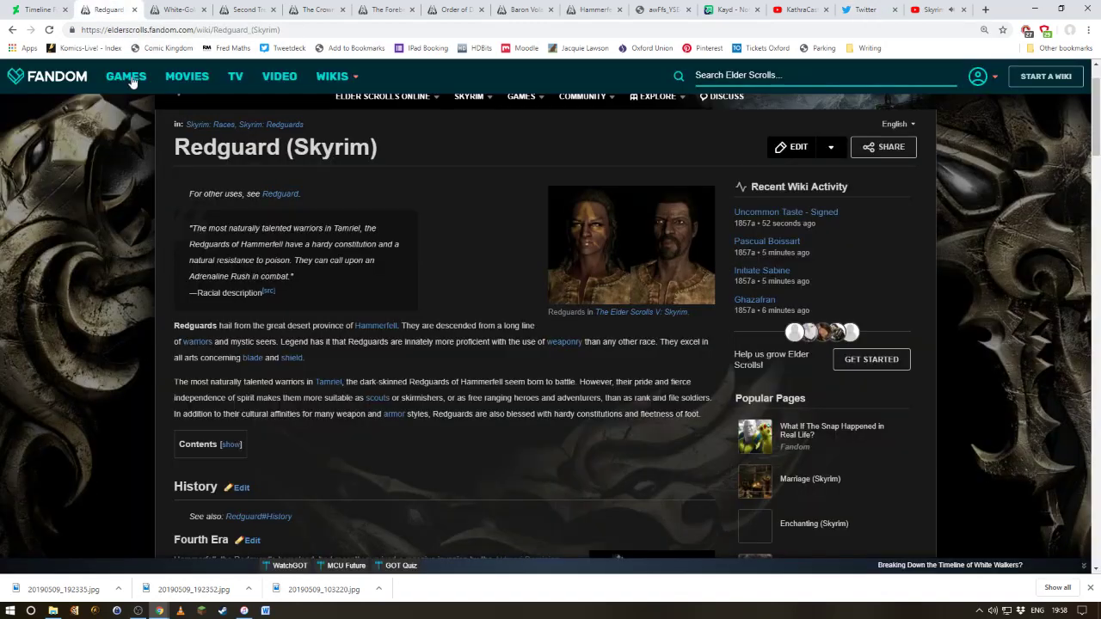
mouse_move(100, 210)
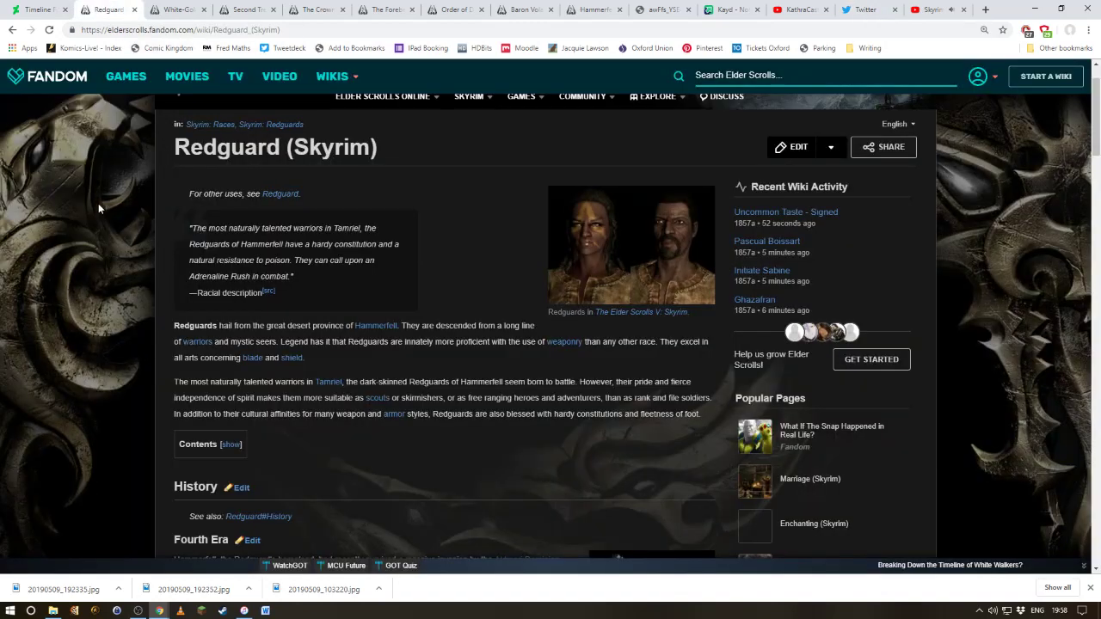
mouse_move(172, 60)
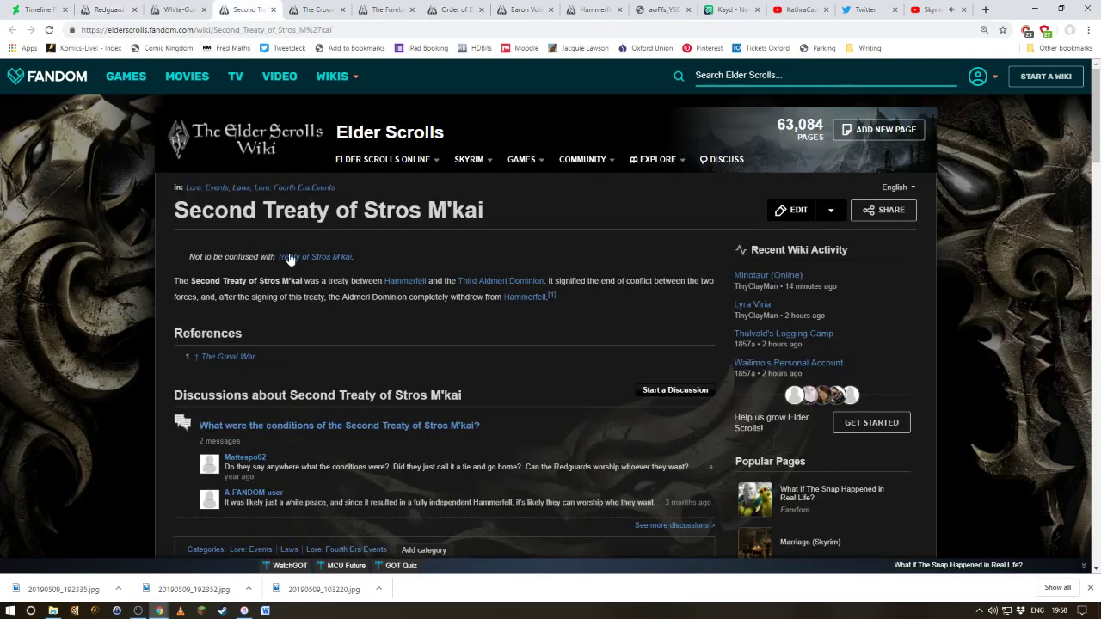
mouse_move(338, 234)
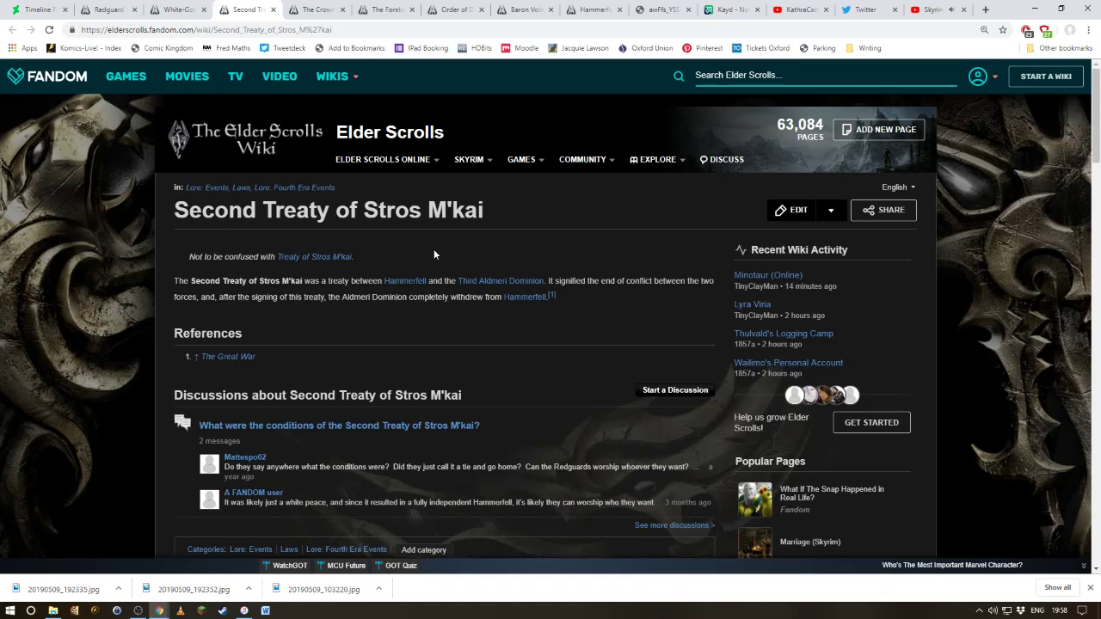
mouse_move(731, 11)
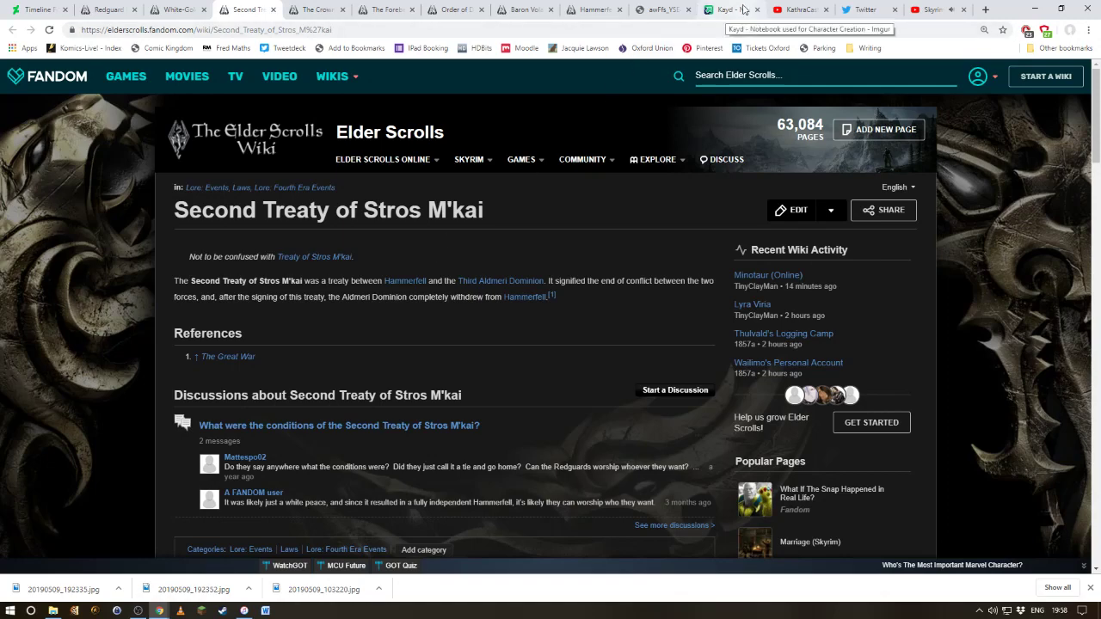
Step: Display the full Hammerfell map image around Iliac Bay and Stros M'kai, fitted to view
click(662, 10)
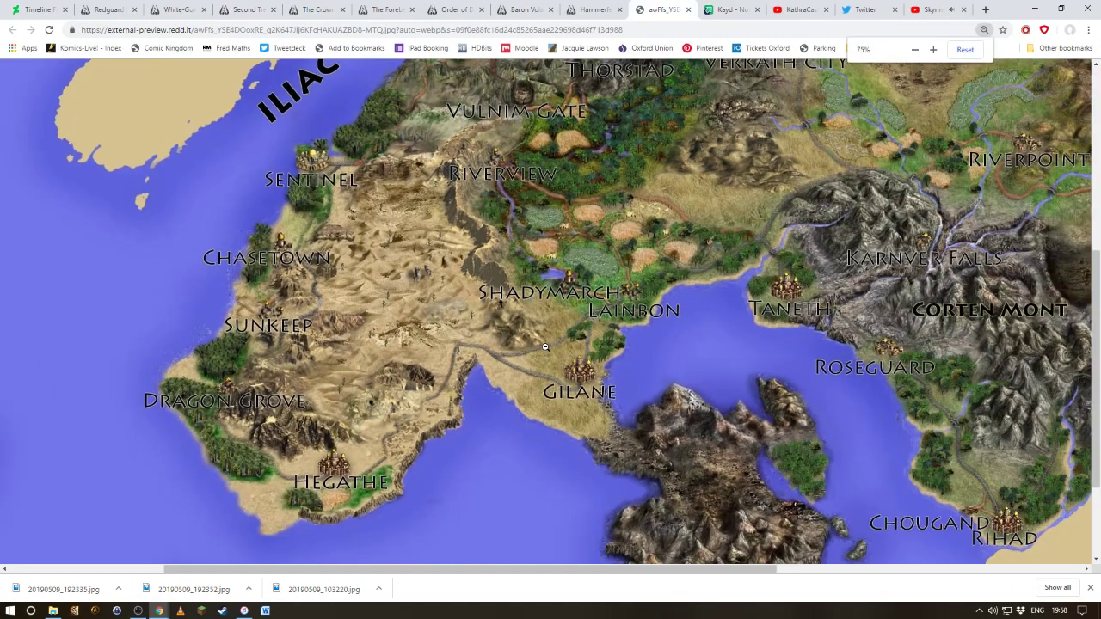
click(916, 49)
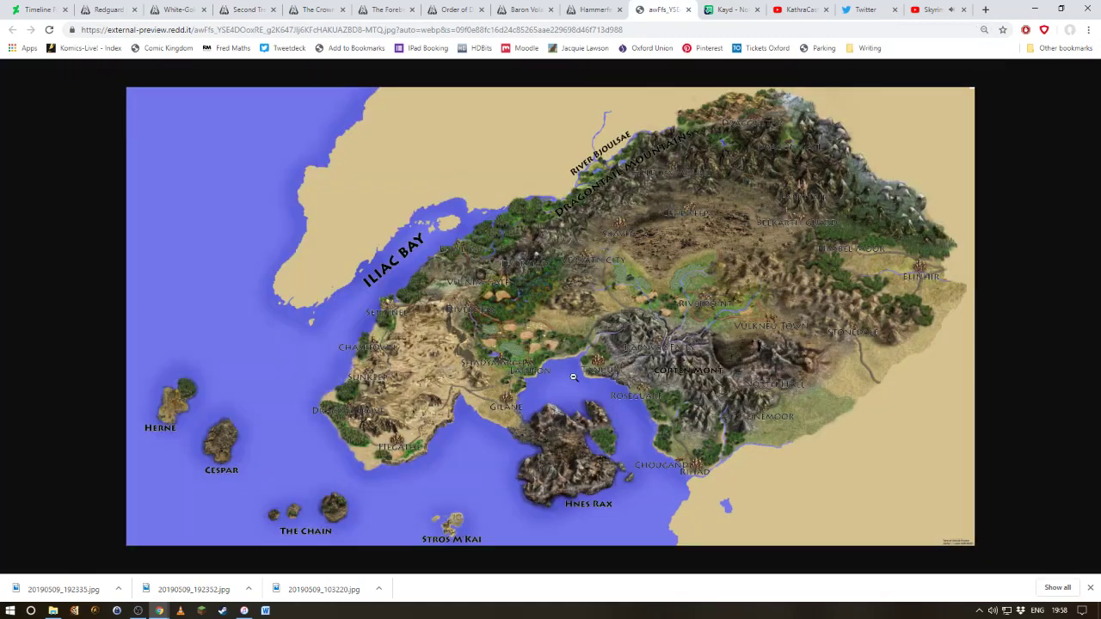
mouse_move(621, 434)
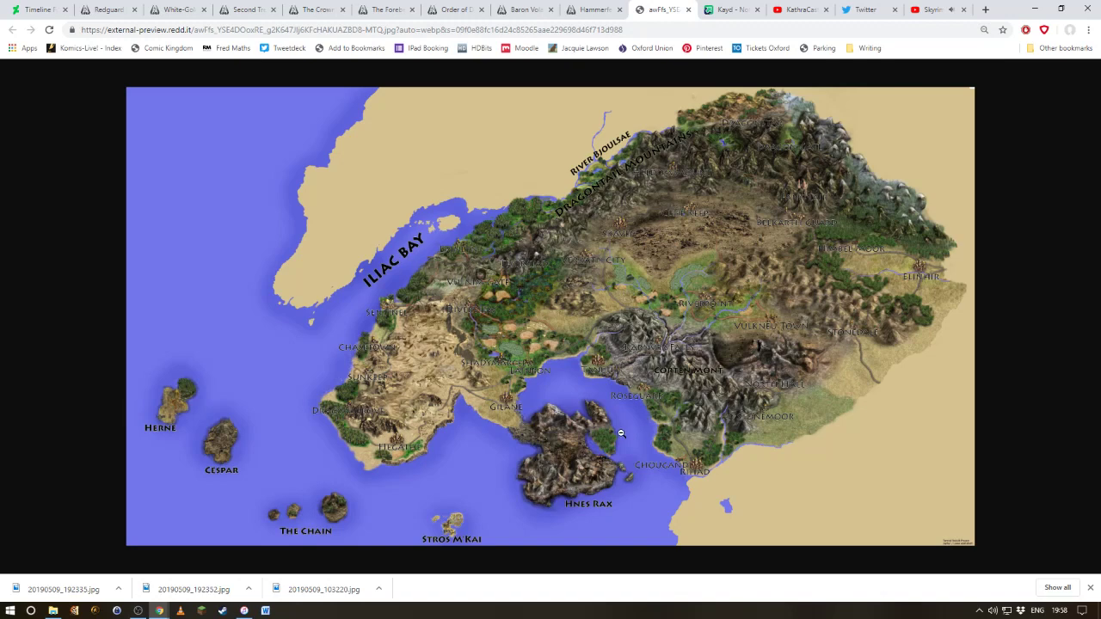
mouse_move(764, 241)
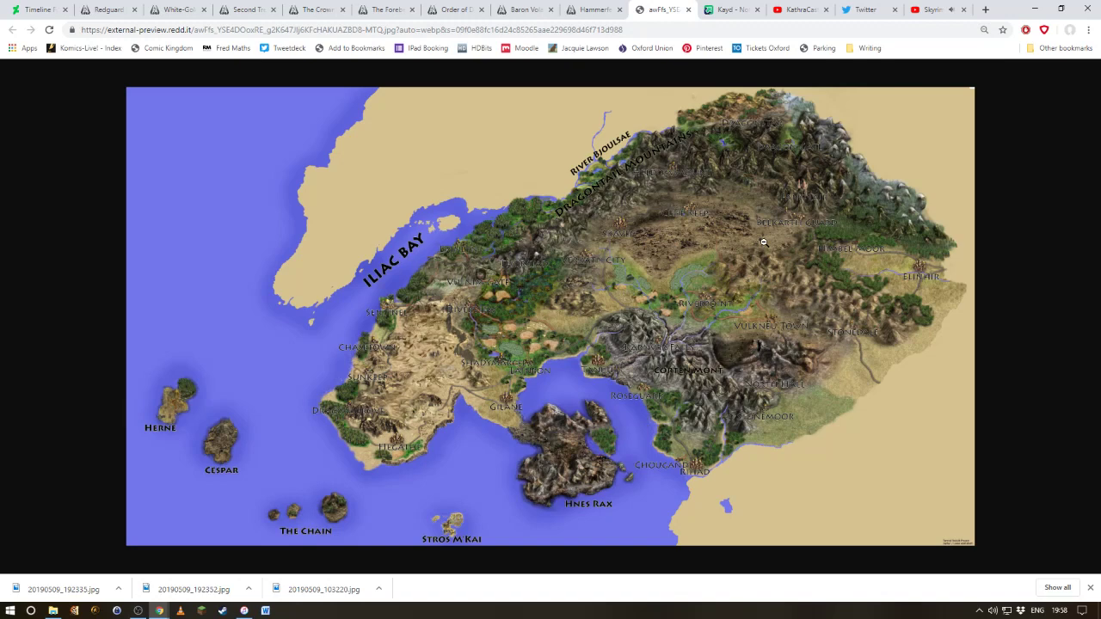
mouse_move(406, 571)
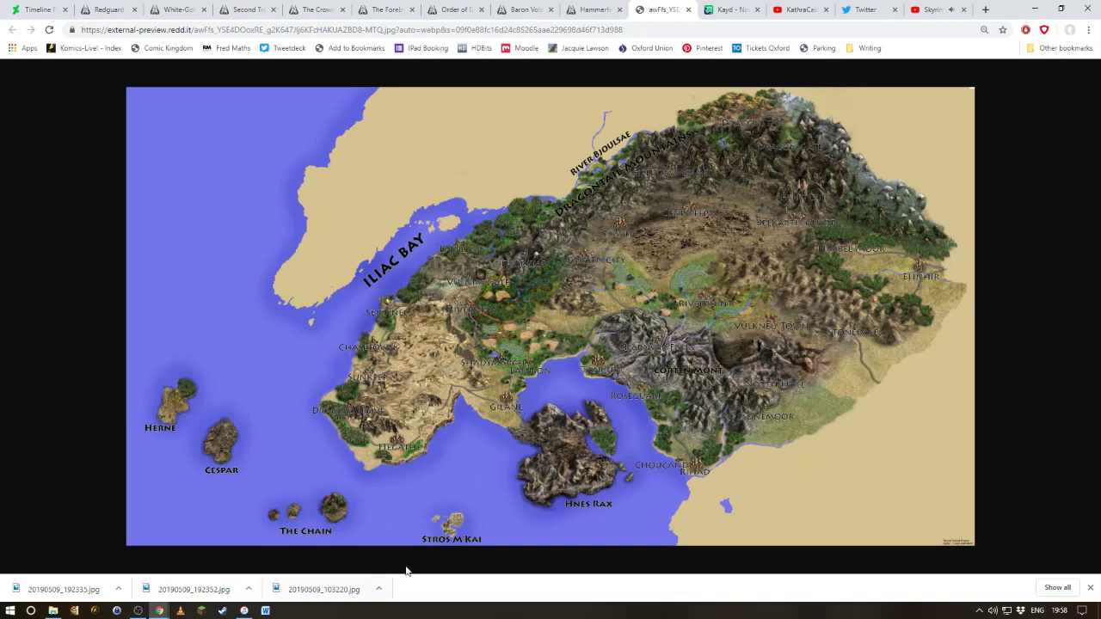
mouse_move(647, 480)
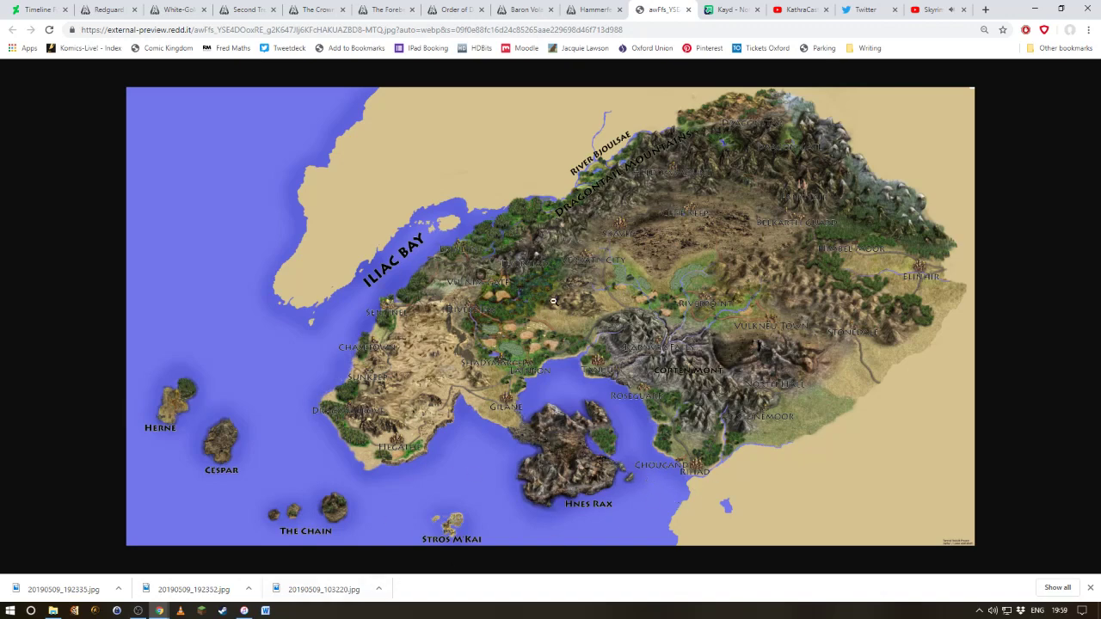
mouse_move(602, 224)
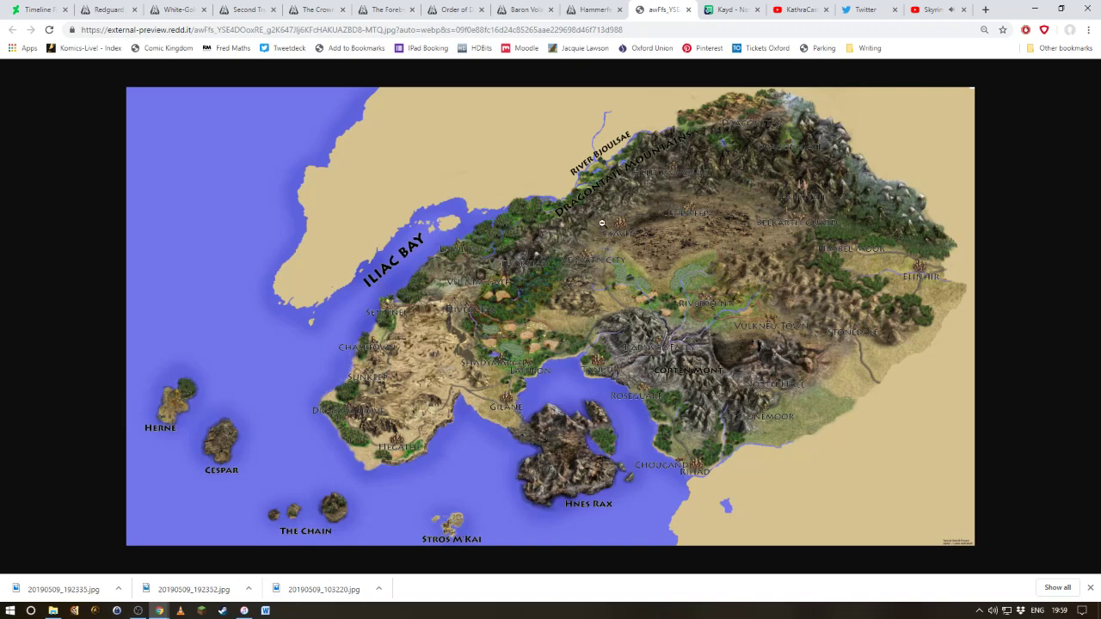
mouse_move(557, 372)
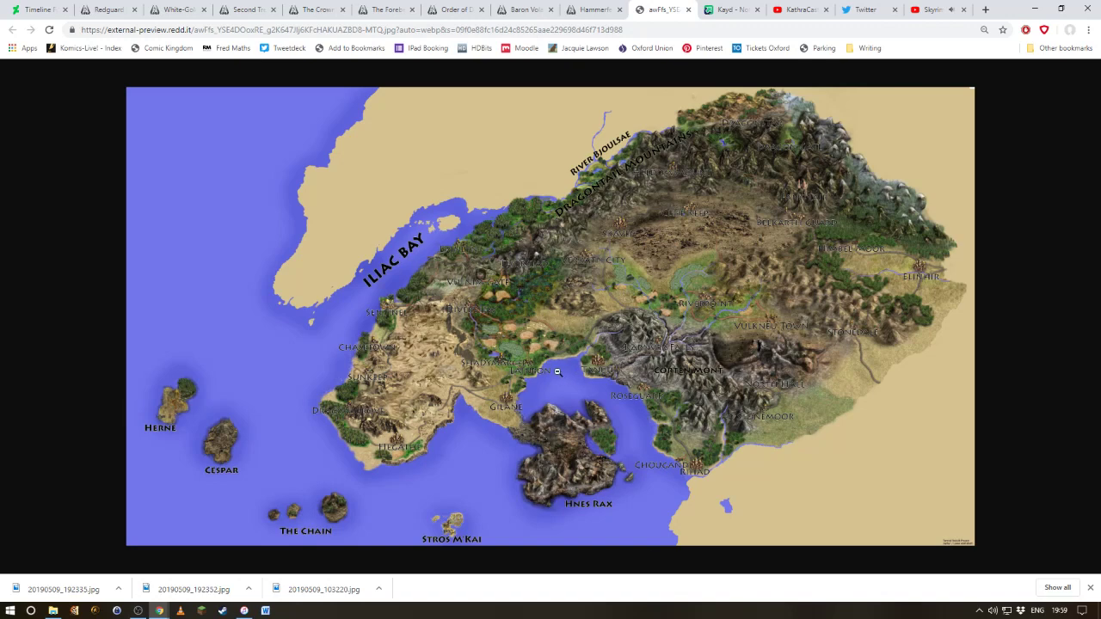
mouse_move(550, 379)
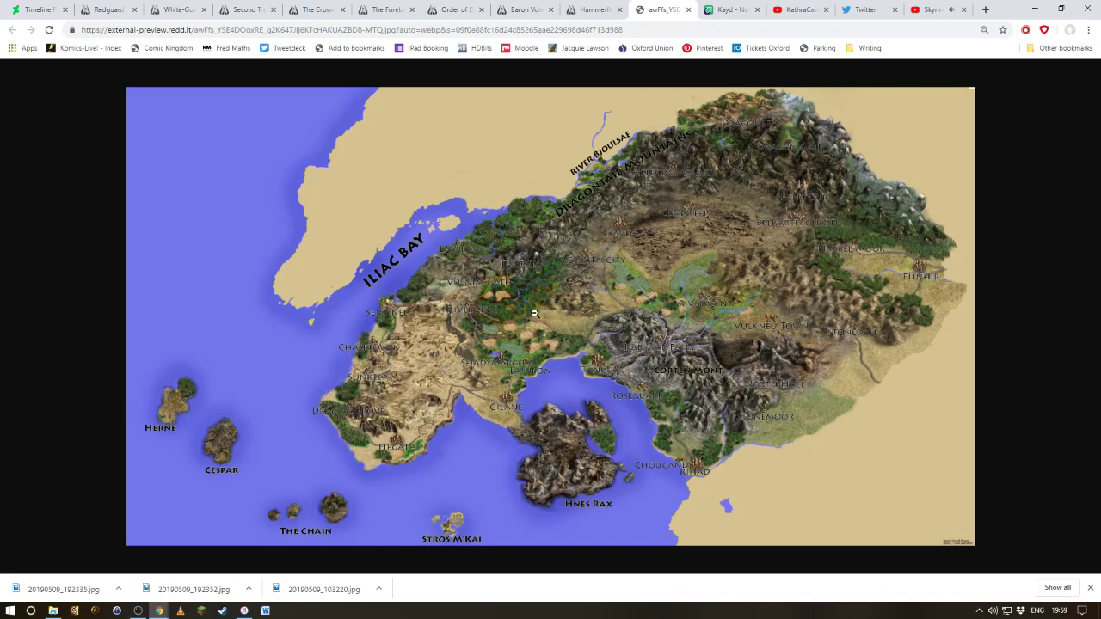
mouse_move(563, 469)
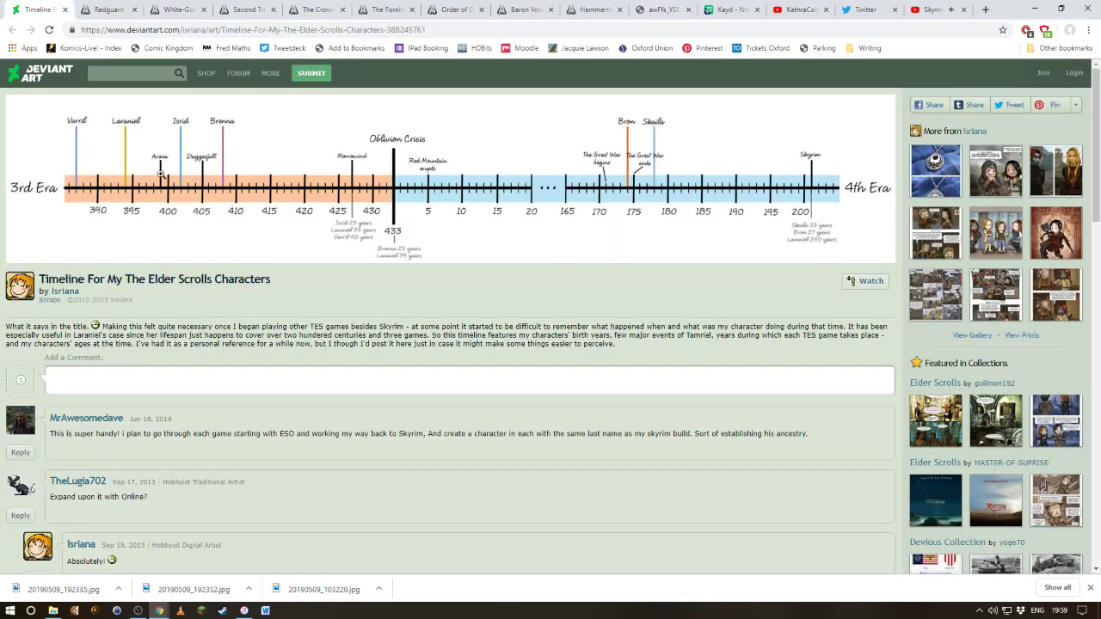
mouse_move(408, 203)
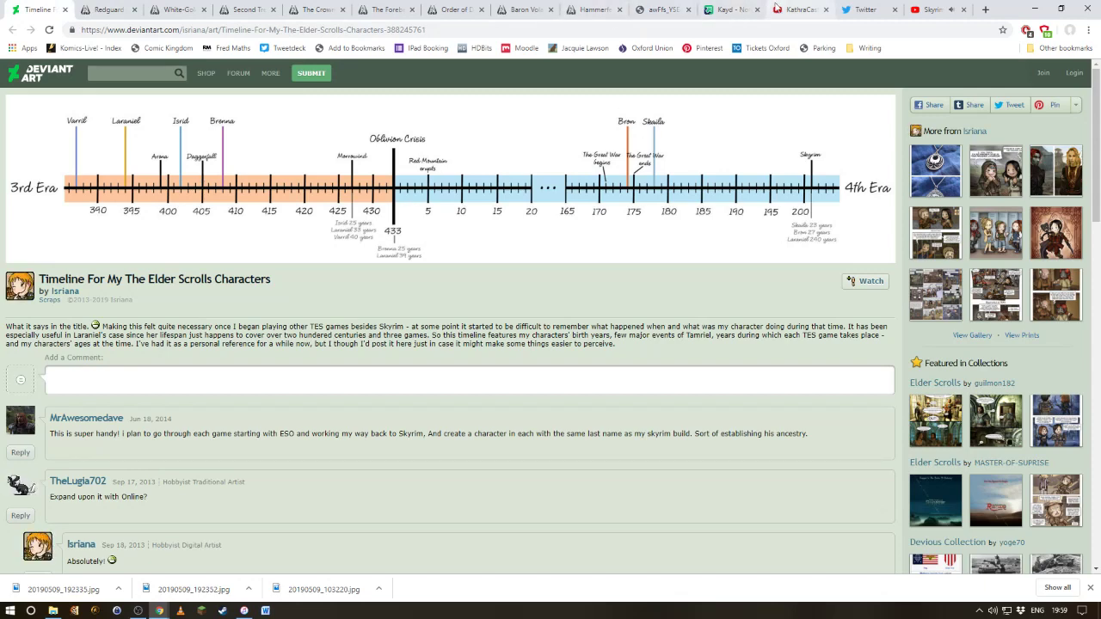
Step: Show the Imgur post "Kayd - Notebook used for Character Creation"
click(729, 10)
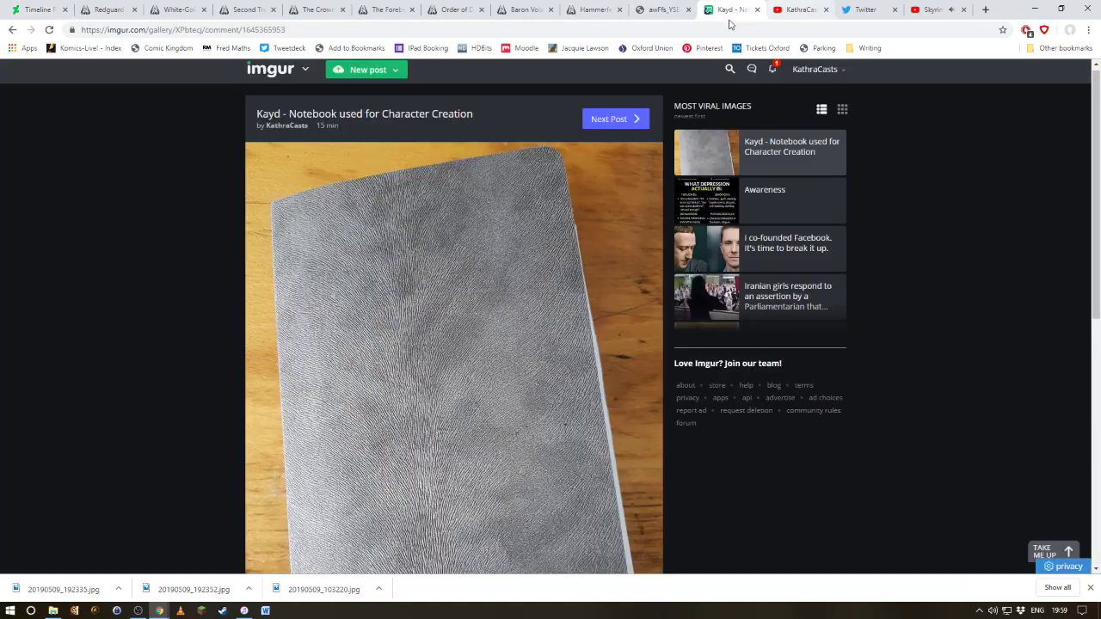
Step: Glance at the Skyrim ambience YouTube video and return to the Hammerfell map image
click(662, 11)
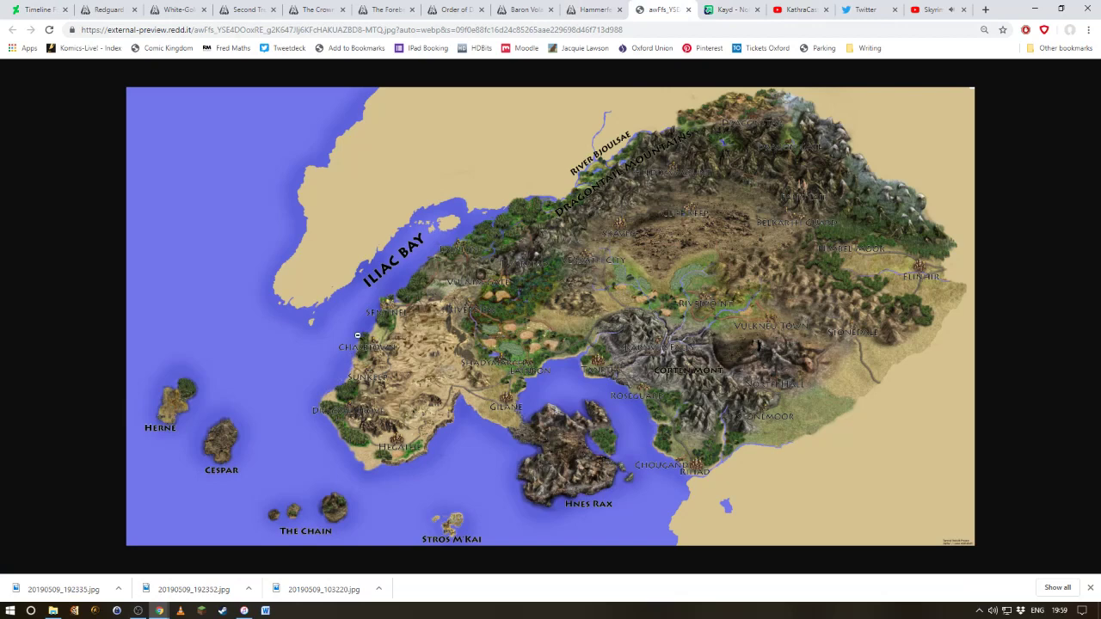
mouse_move(375, 344)
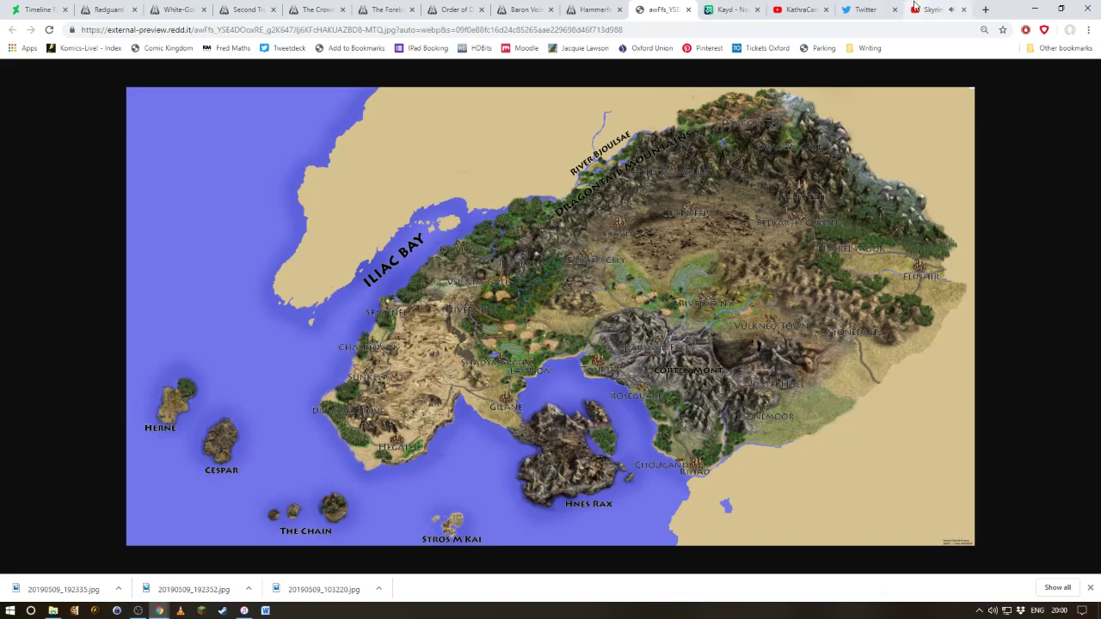
click(932, 11)
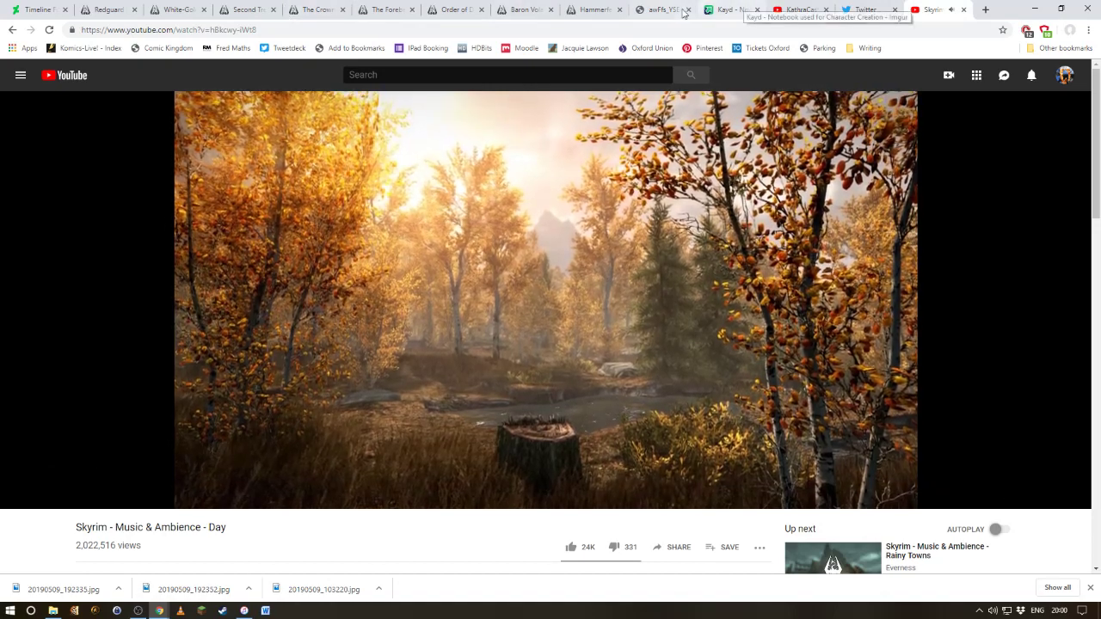
click(661, 11)
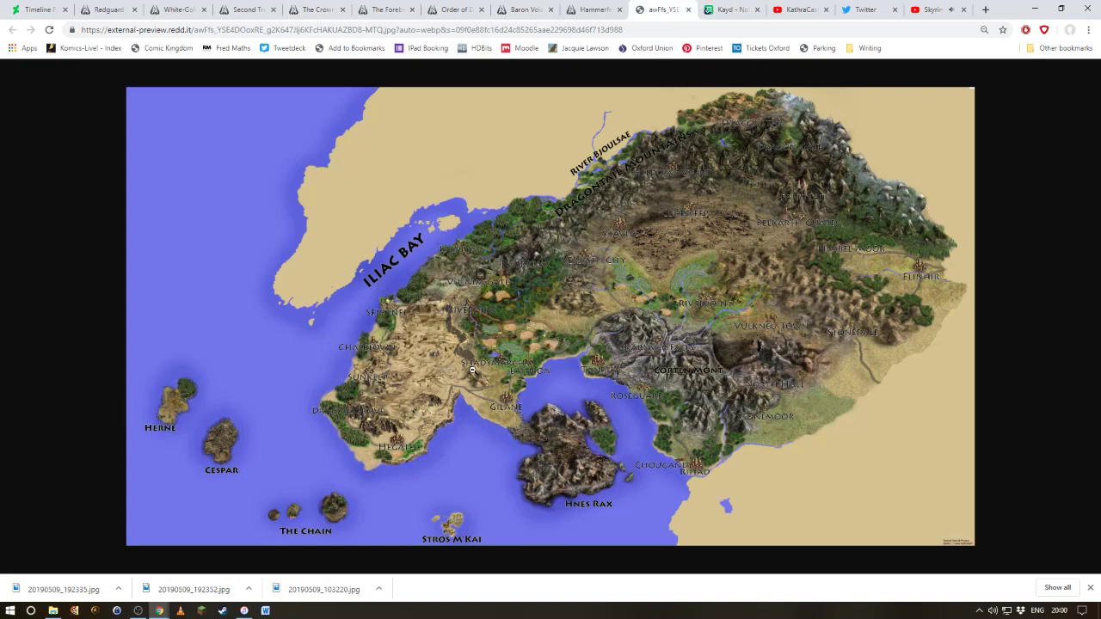
mouse_move(220, 368)
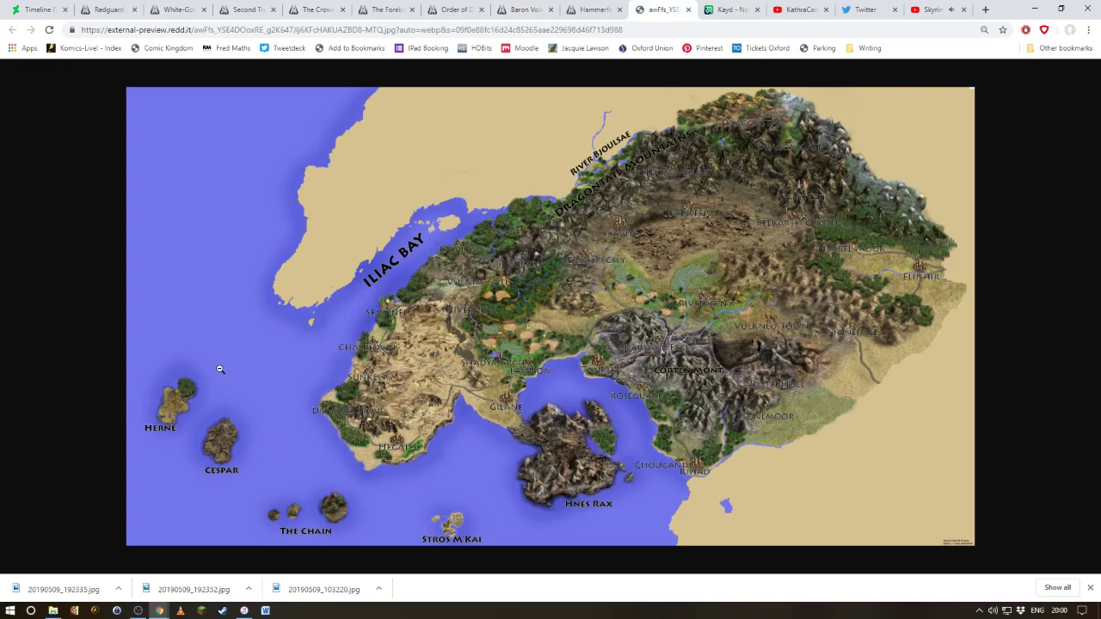
mouse_move(263, 365)
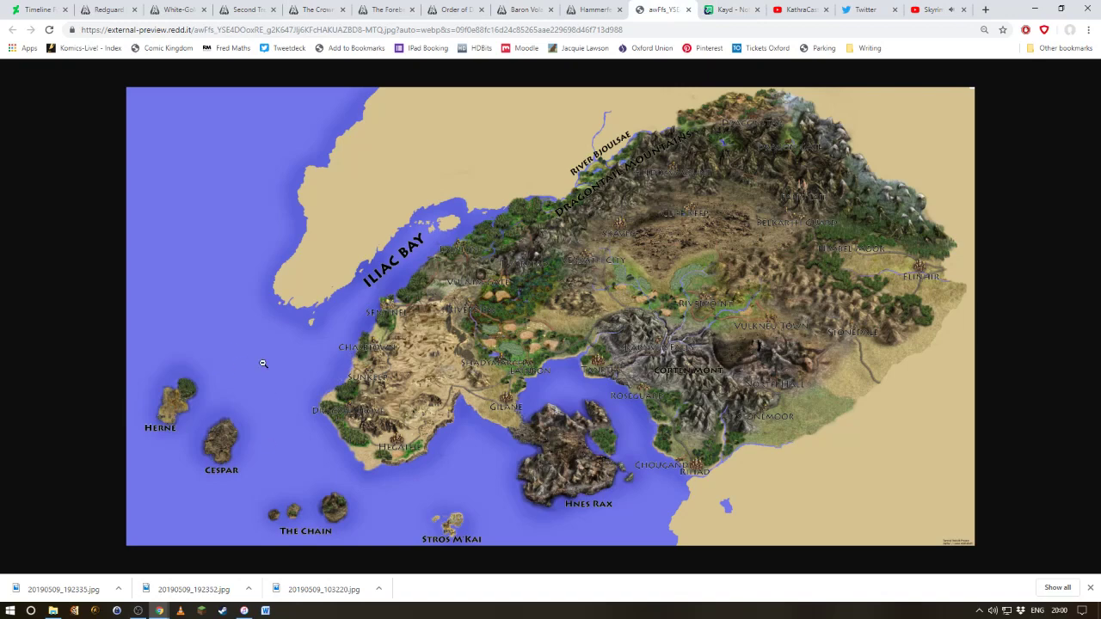
mouse_move(458, 365)
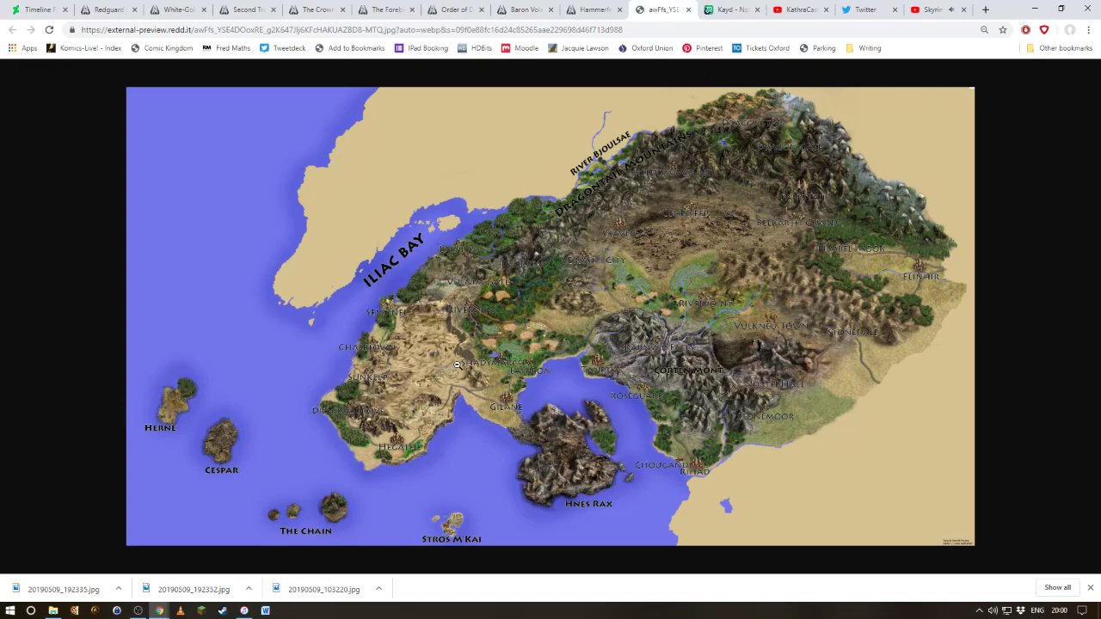
mouse_move(237, 62)
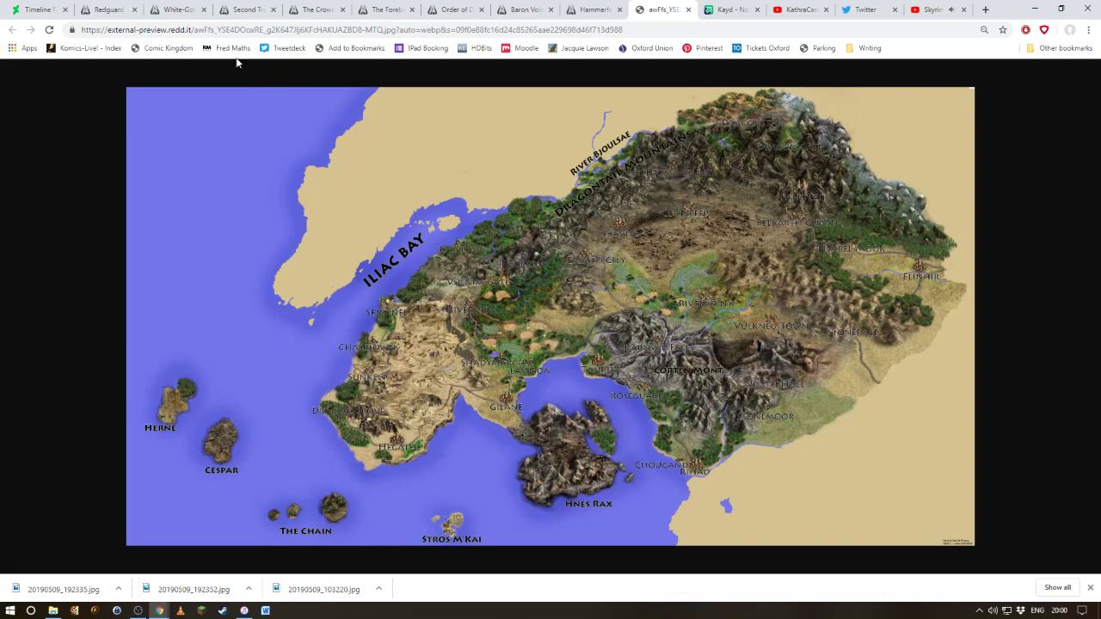
Step: Show the Elder Scrolls Wiki article on The Crowns faction of Hammerfell
click(247, 9)
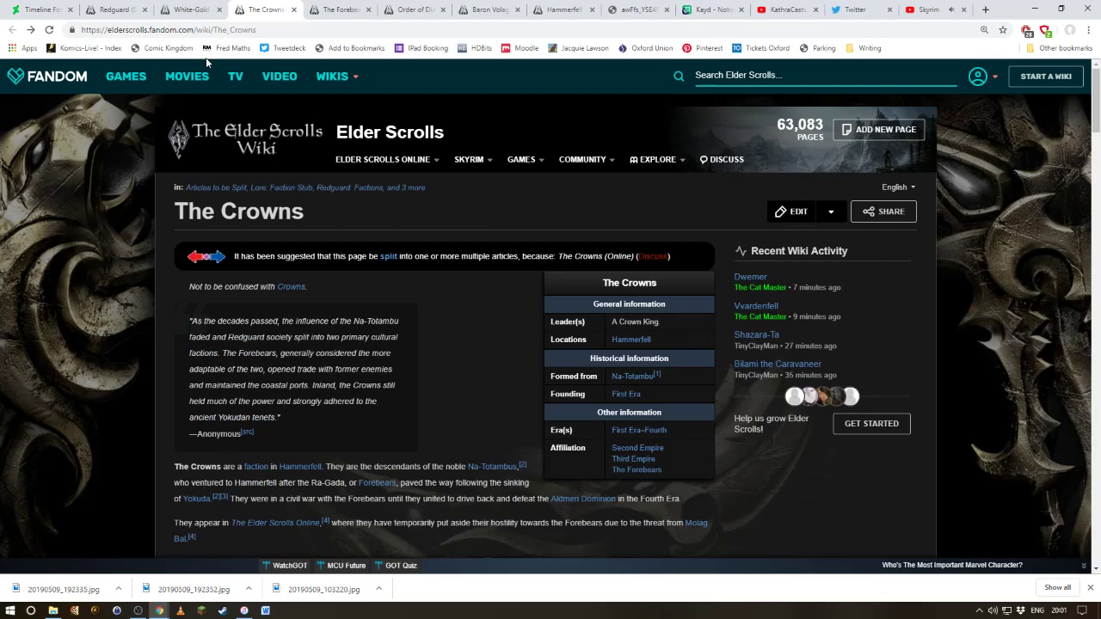
mouse_move(206, 62)
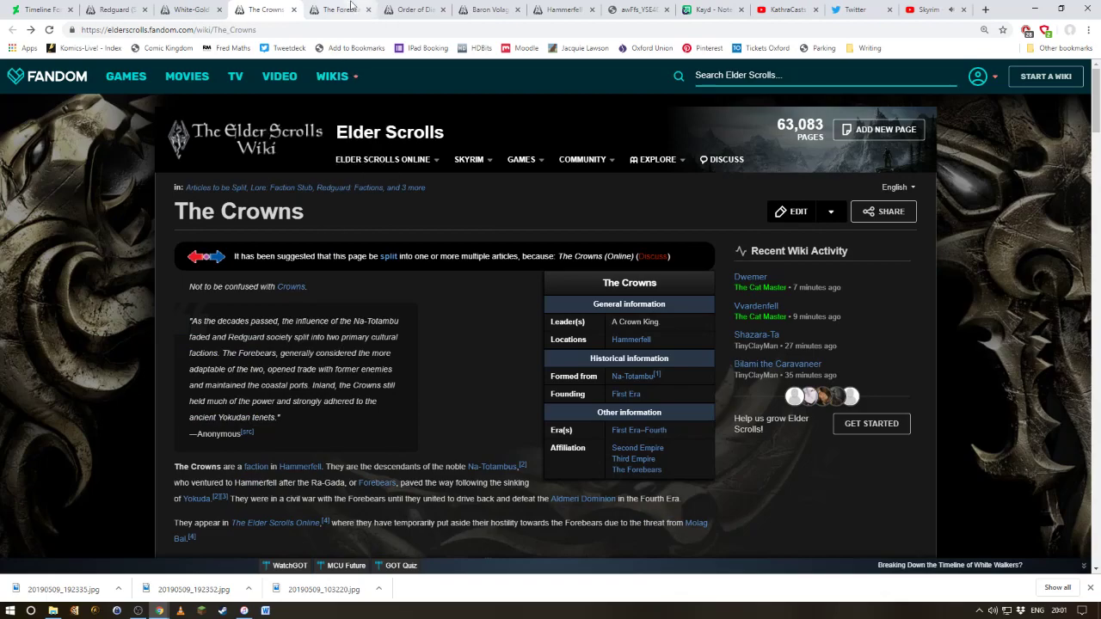
click(335, 11)
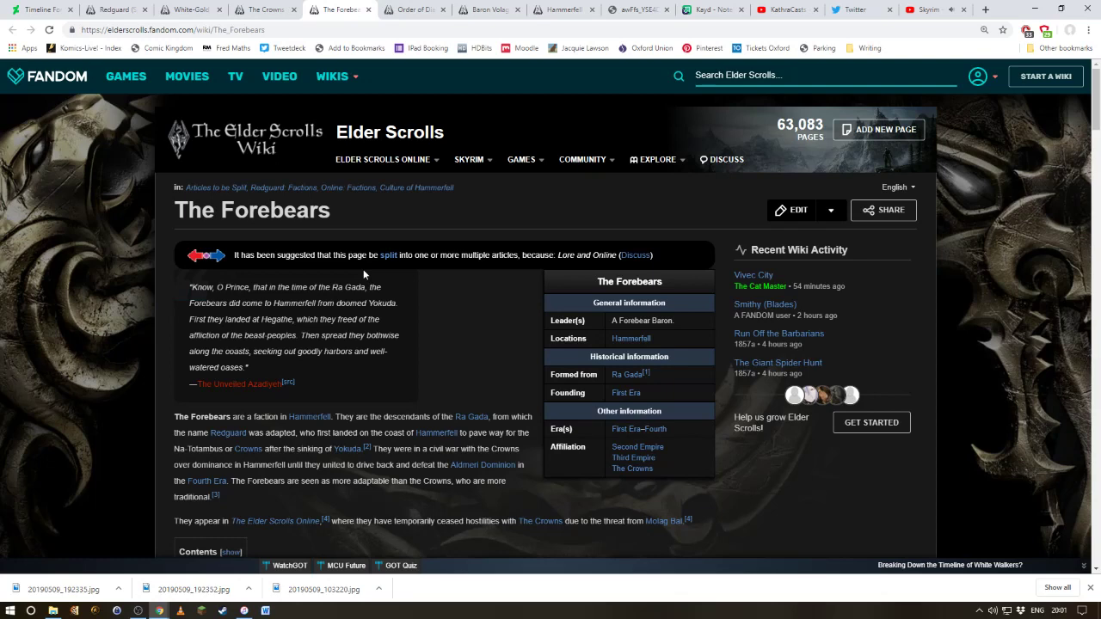
mouse_move(261, 8)
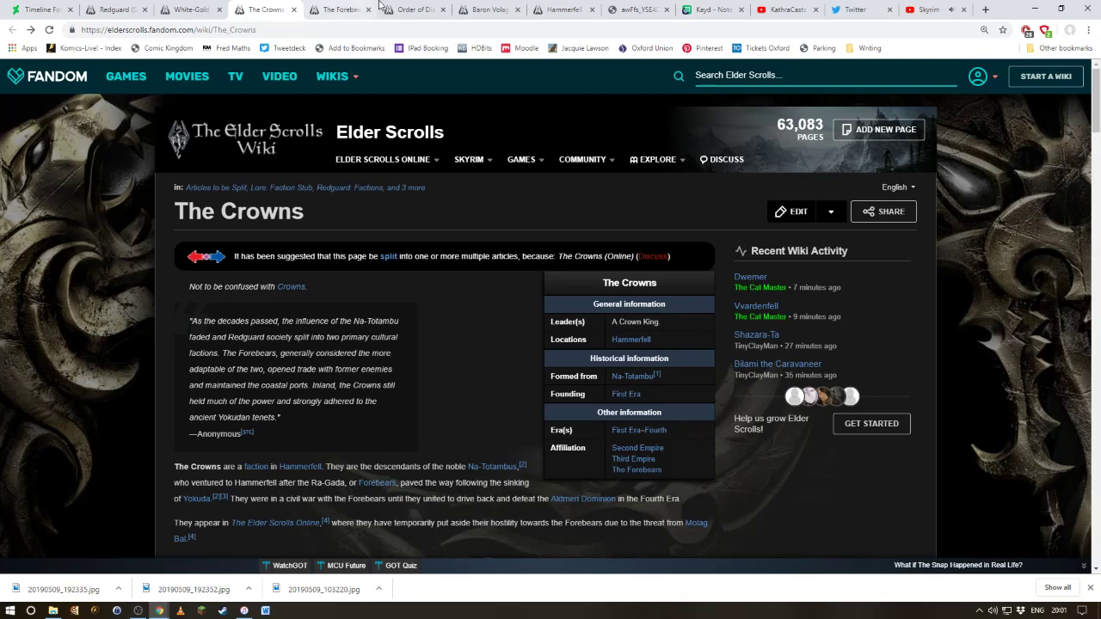
click(636, 10)
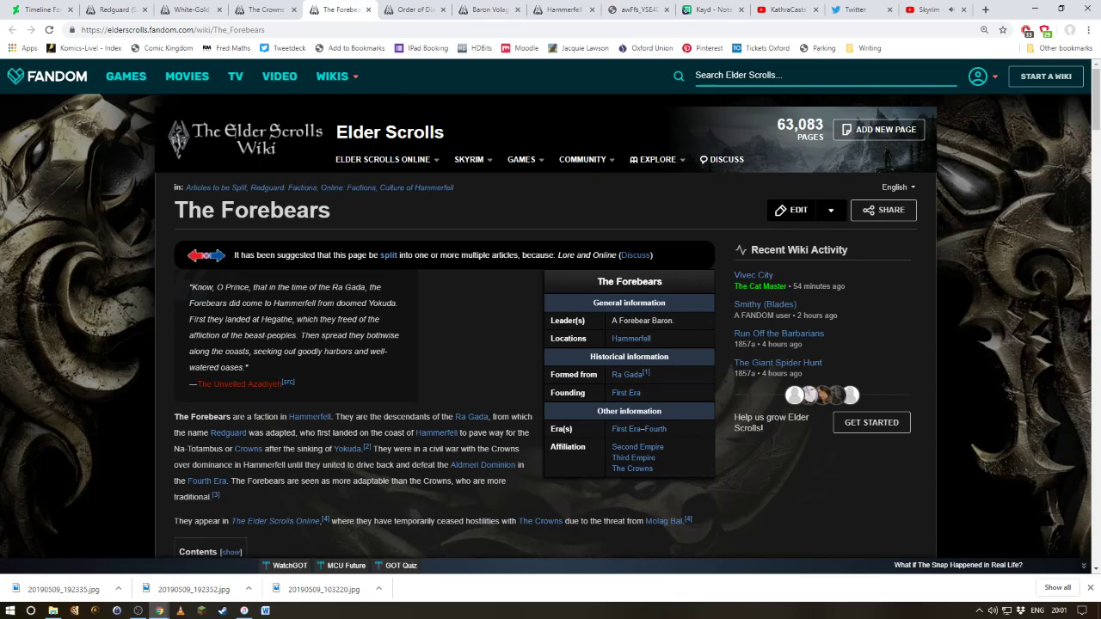
mouse_move(312, 510)
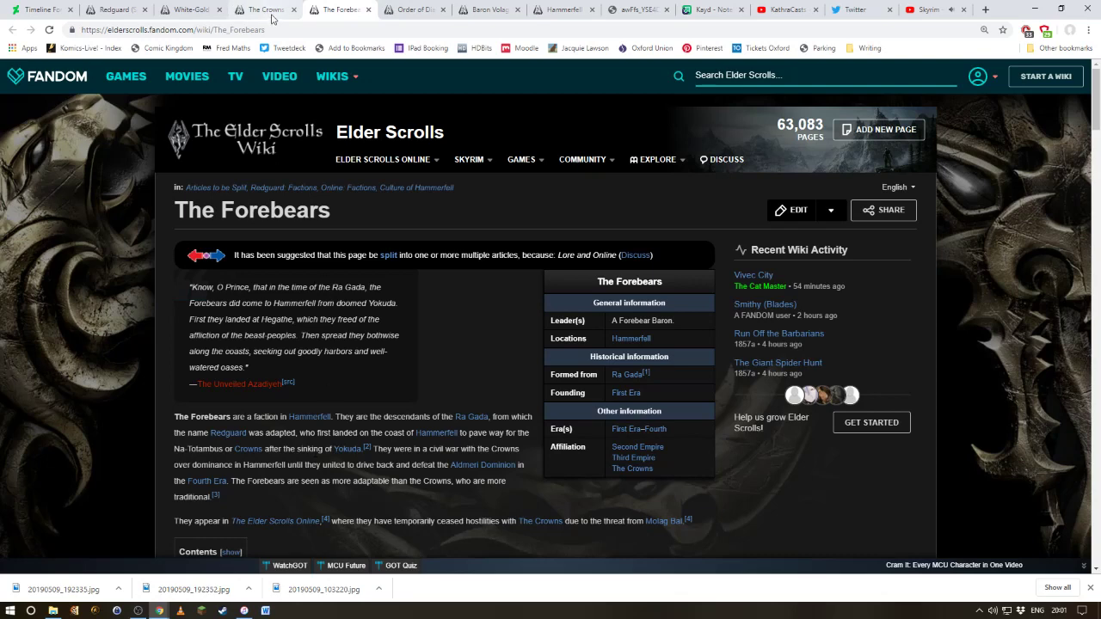
click(262, 11)
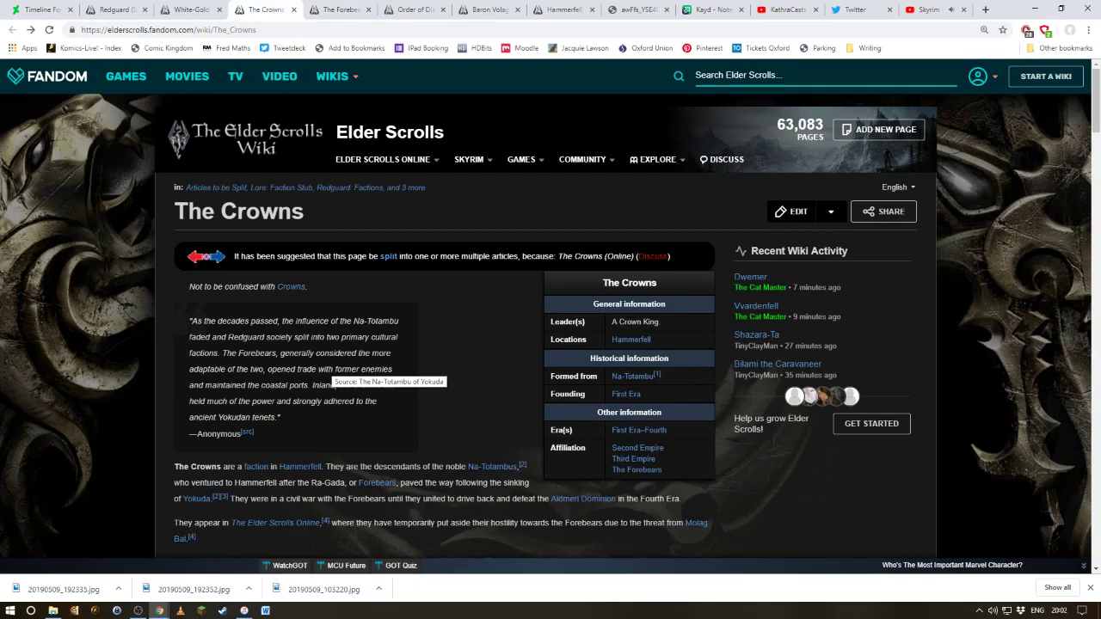
Step: Read down The Crowns article through its Religion section listing the Yokudan gods
scroll(down, 3)
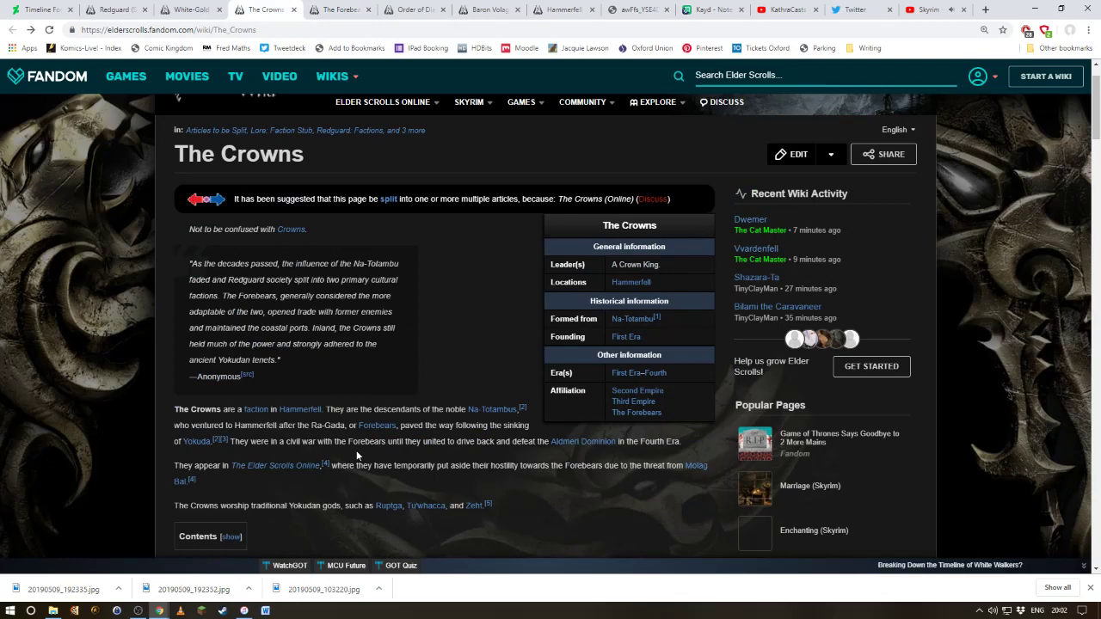
mouse_move(310, 375)
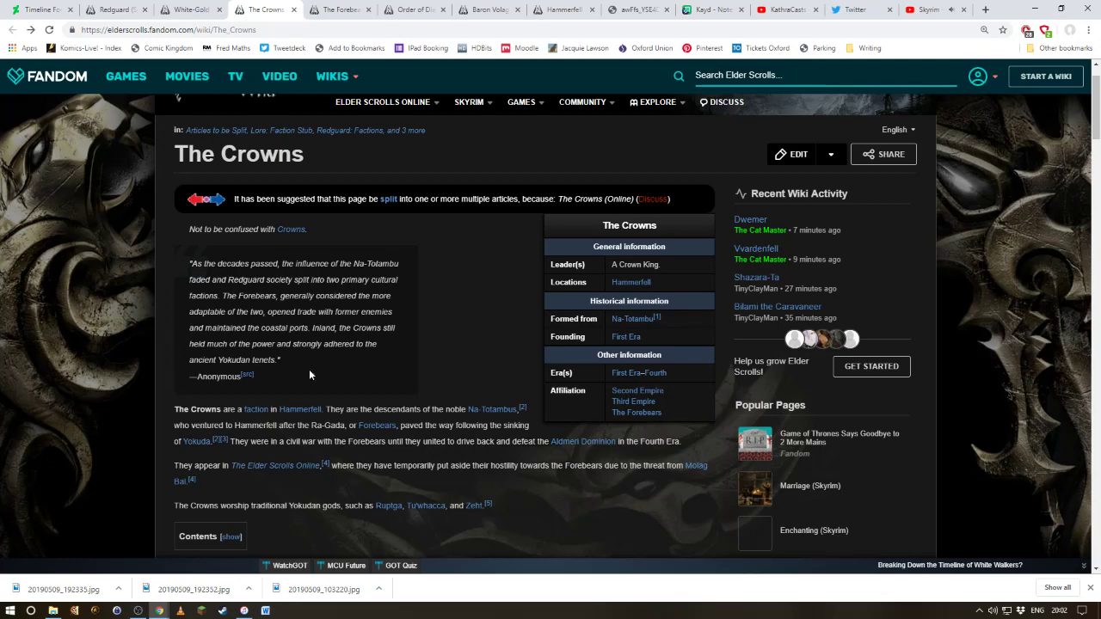
scroll(down, 3)
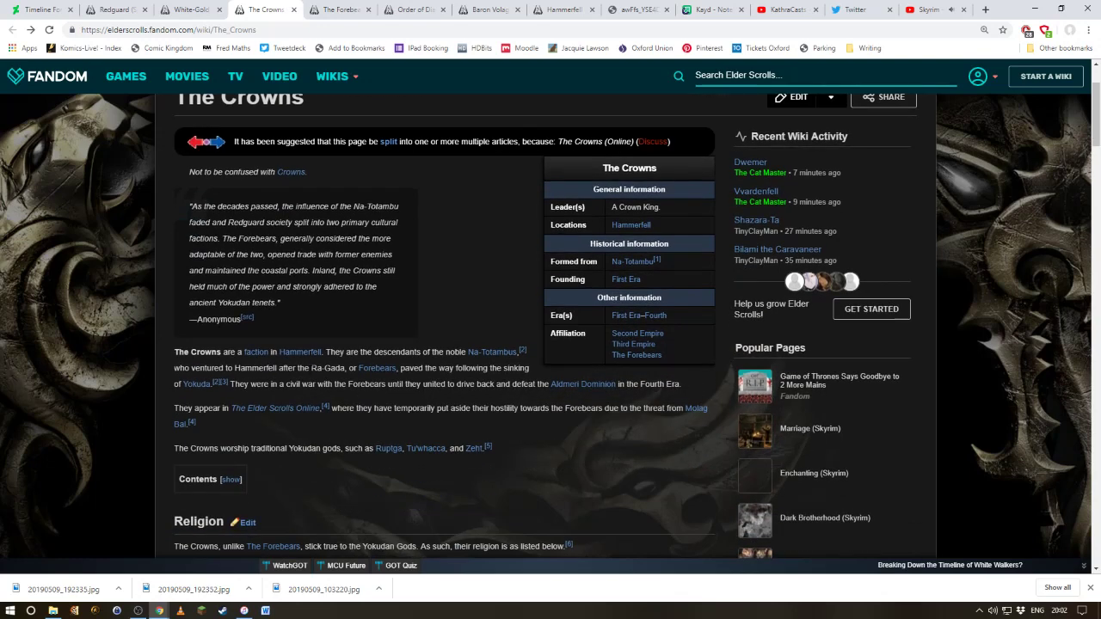
scroll(down, 3)
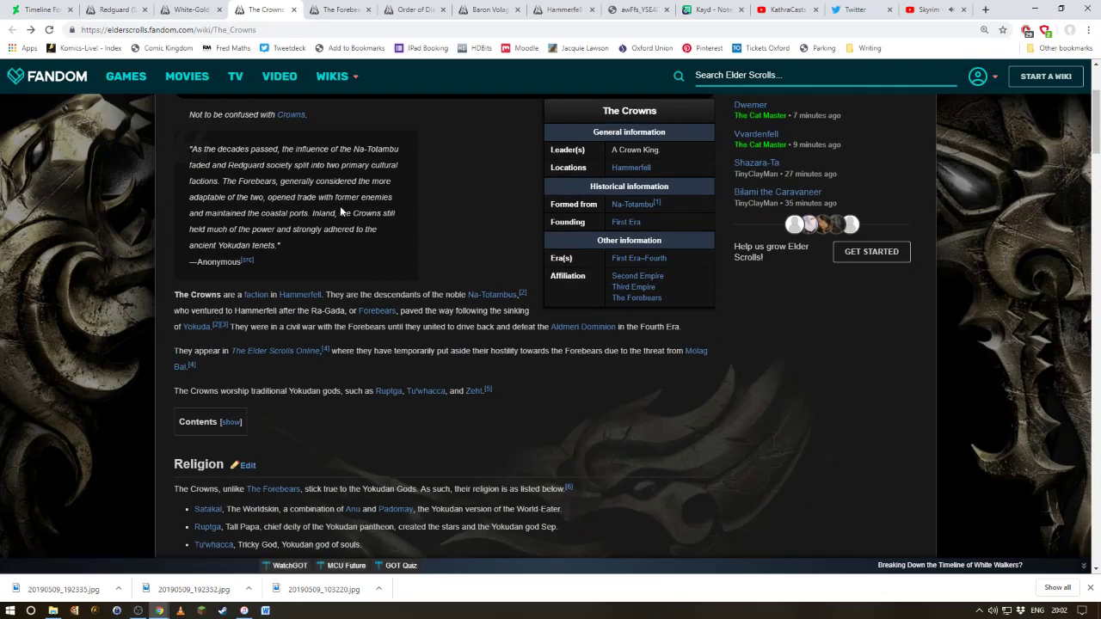
scroll(down, 3)
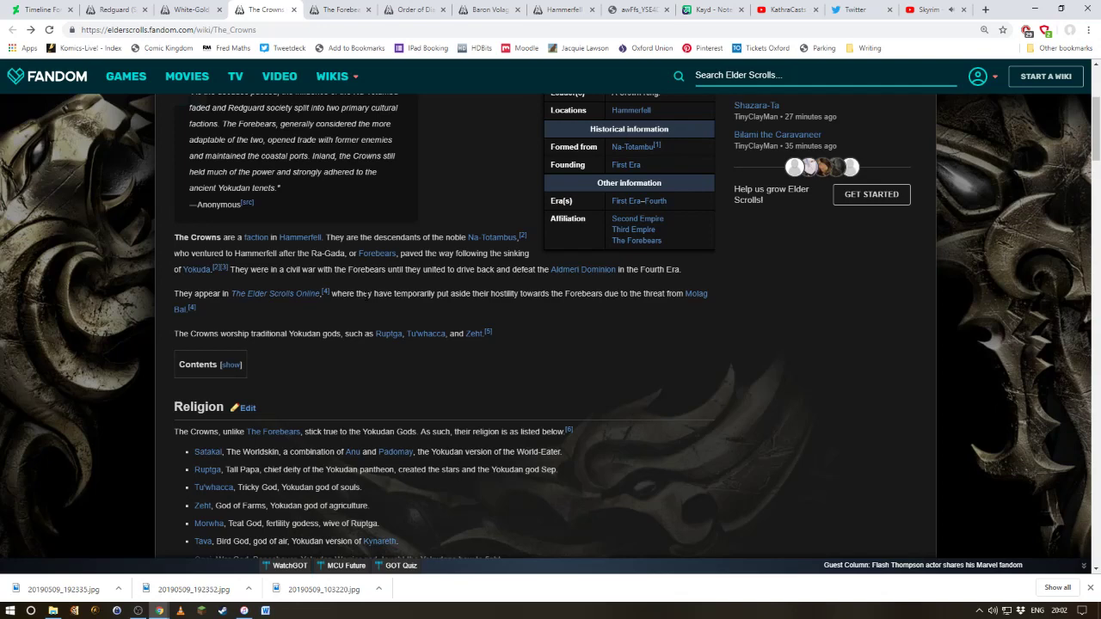
scroll(down, 3)
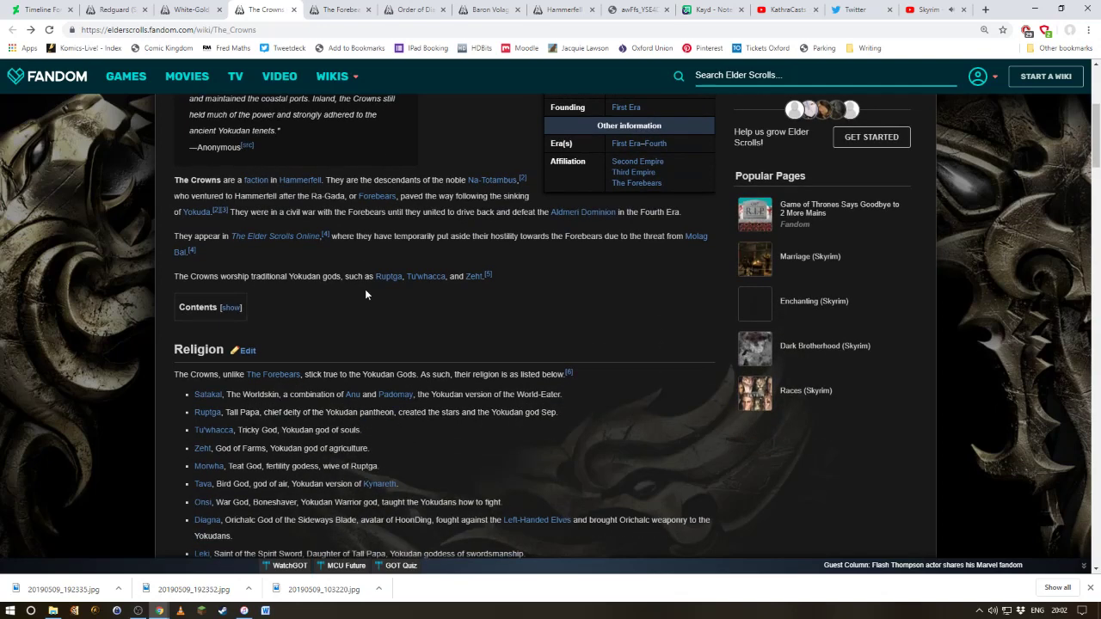
scroll(down, 3)
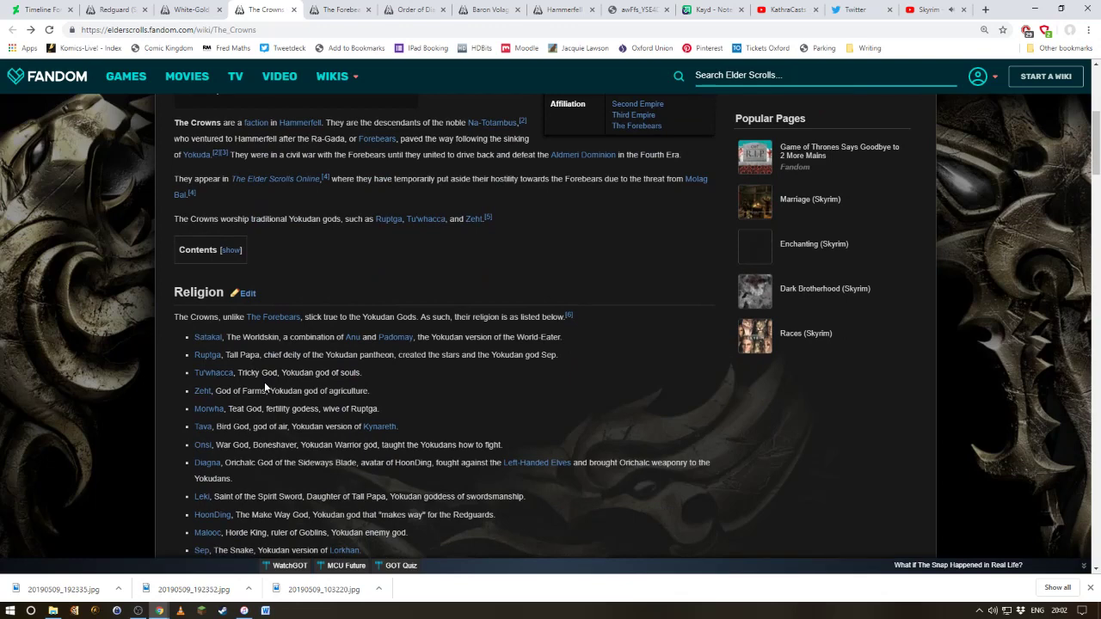
scroll(down, 3)
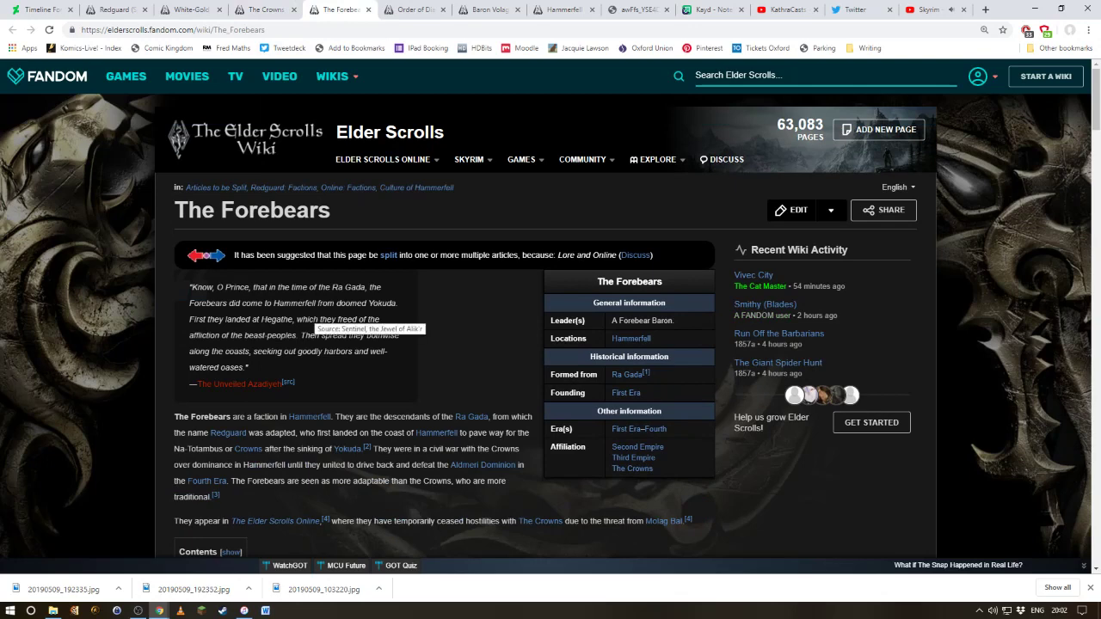
Step: Read The Forebears article down through its religion list of deities
scroll(down, 3)
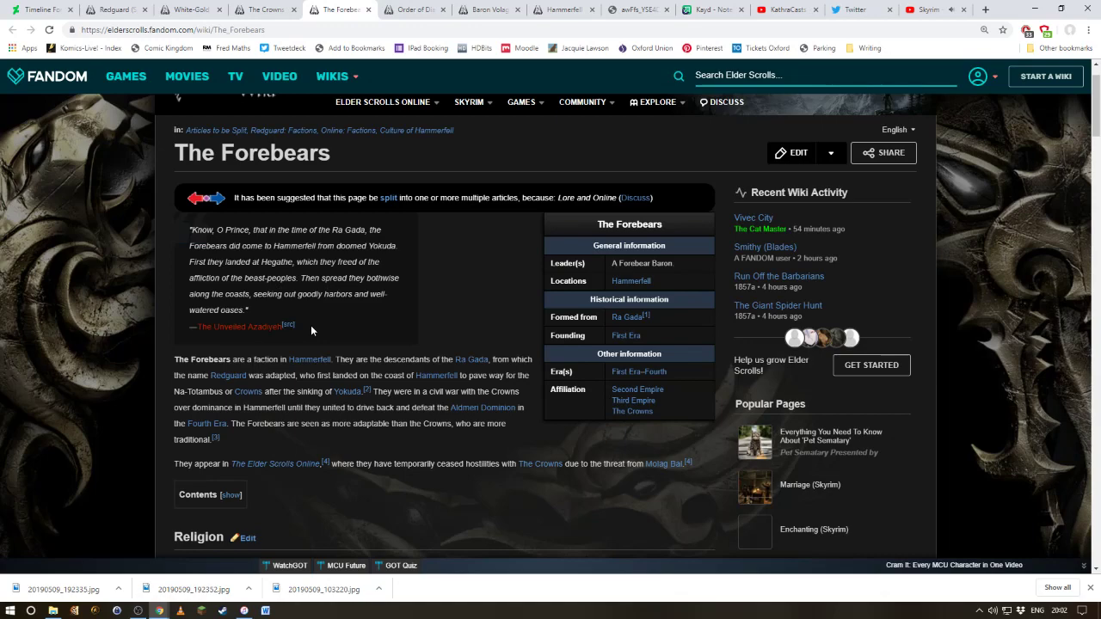
scroll(down, 3)
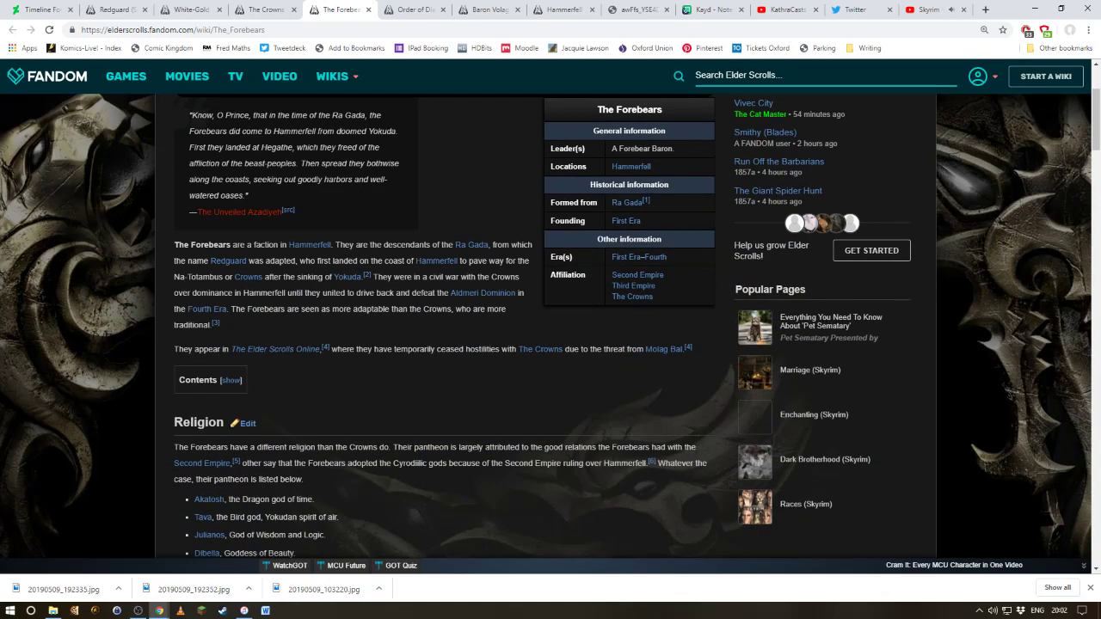
scroll(down, 3)
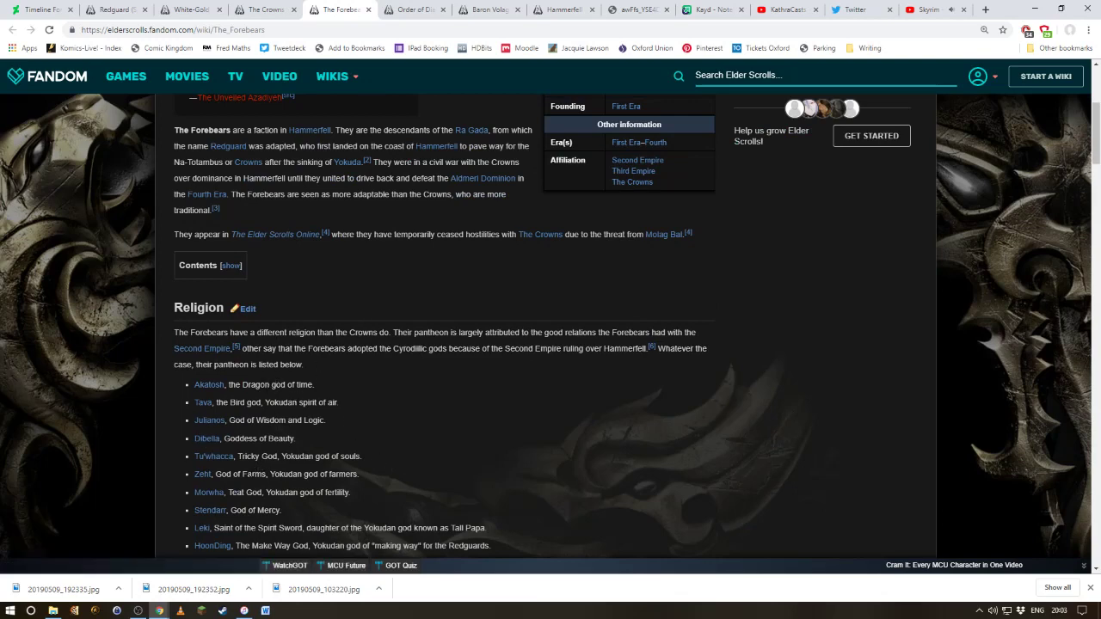
scroll(down, 3)
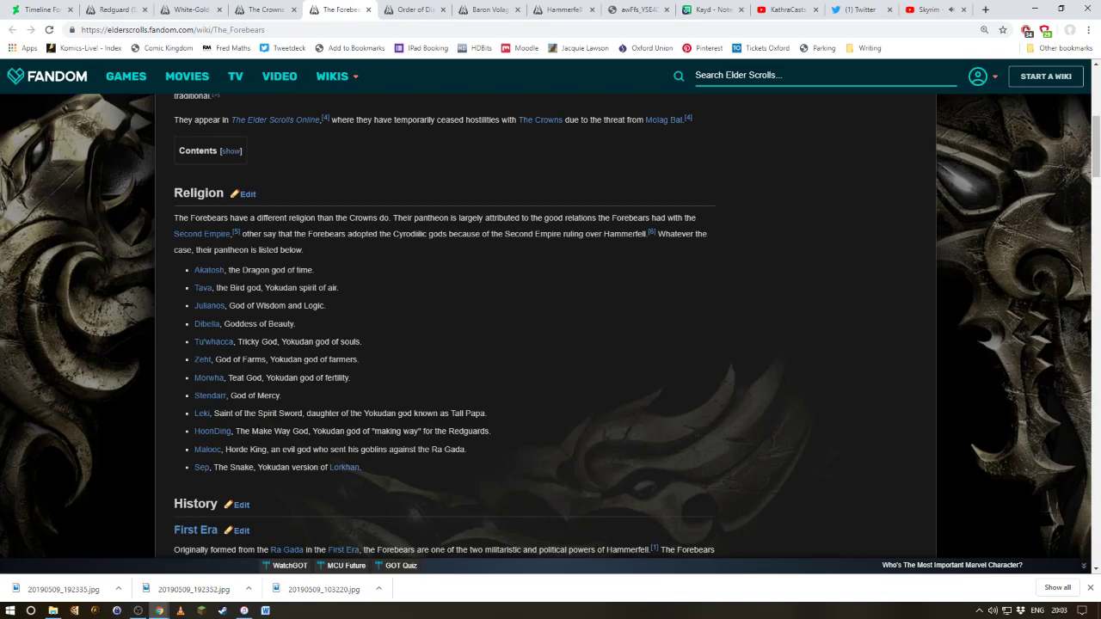
mouse_move(206, 451)
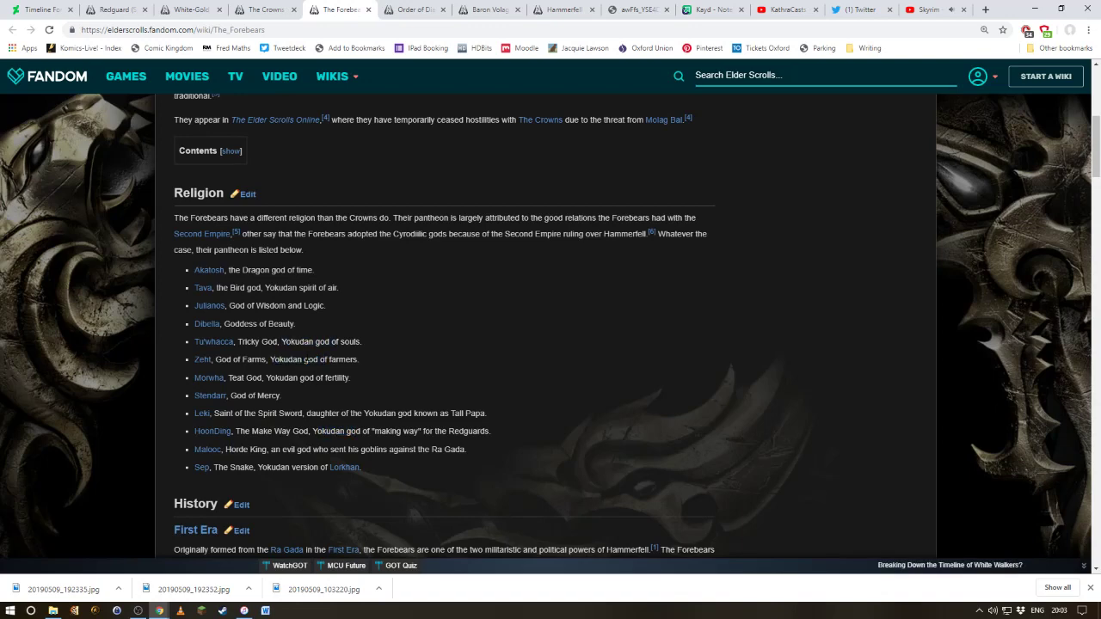
scroll(up, 3)
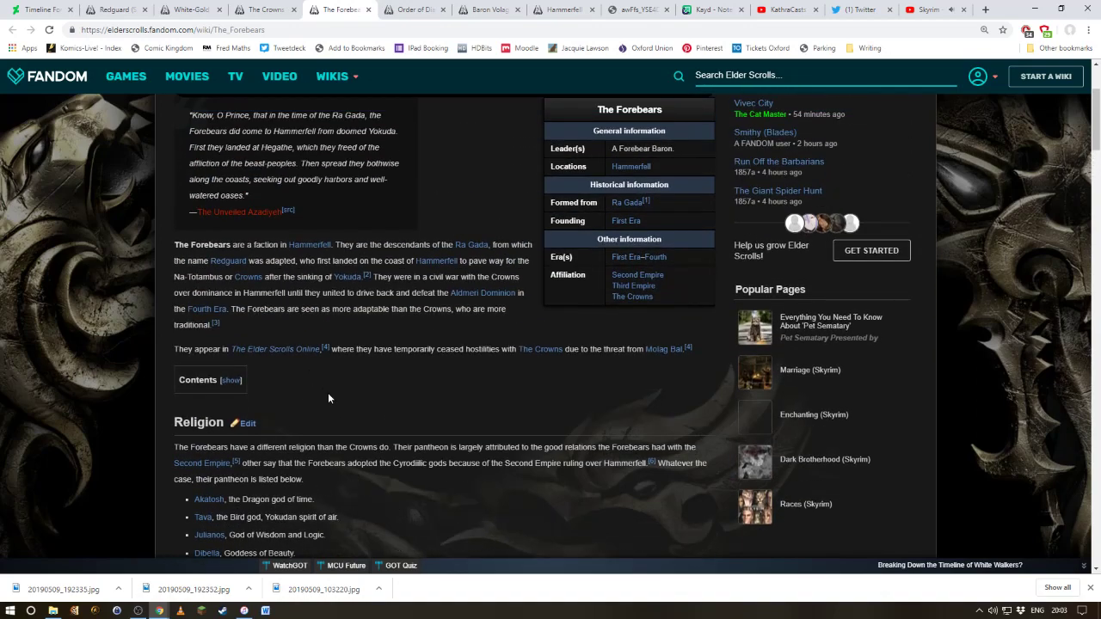
mouse_move(327, 435)
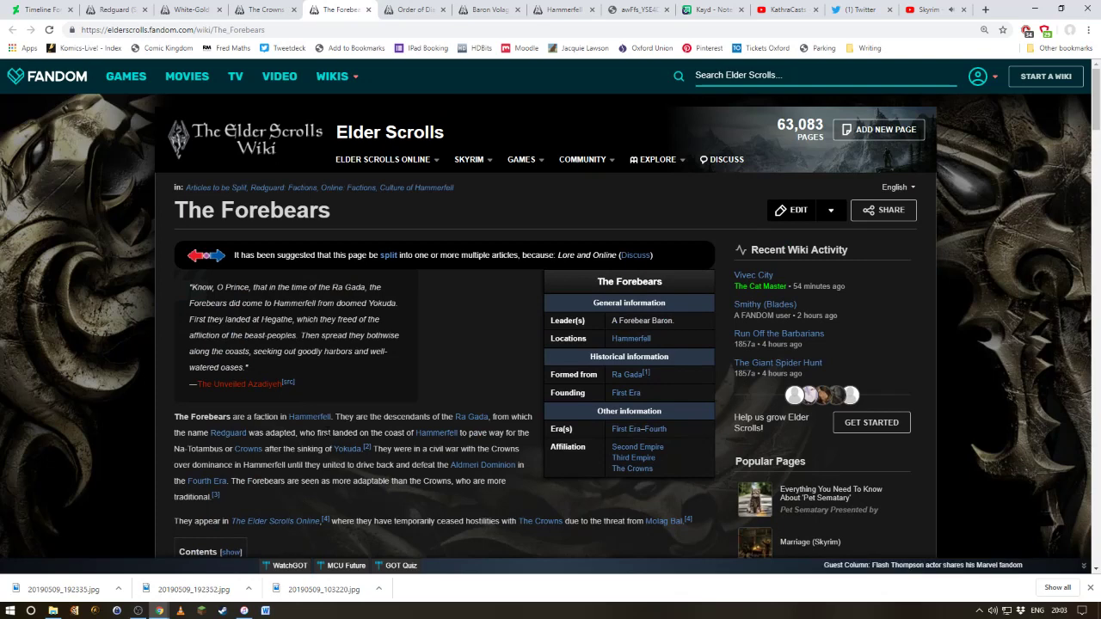
scroll(down, 3)
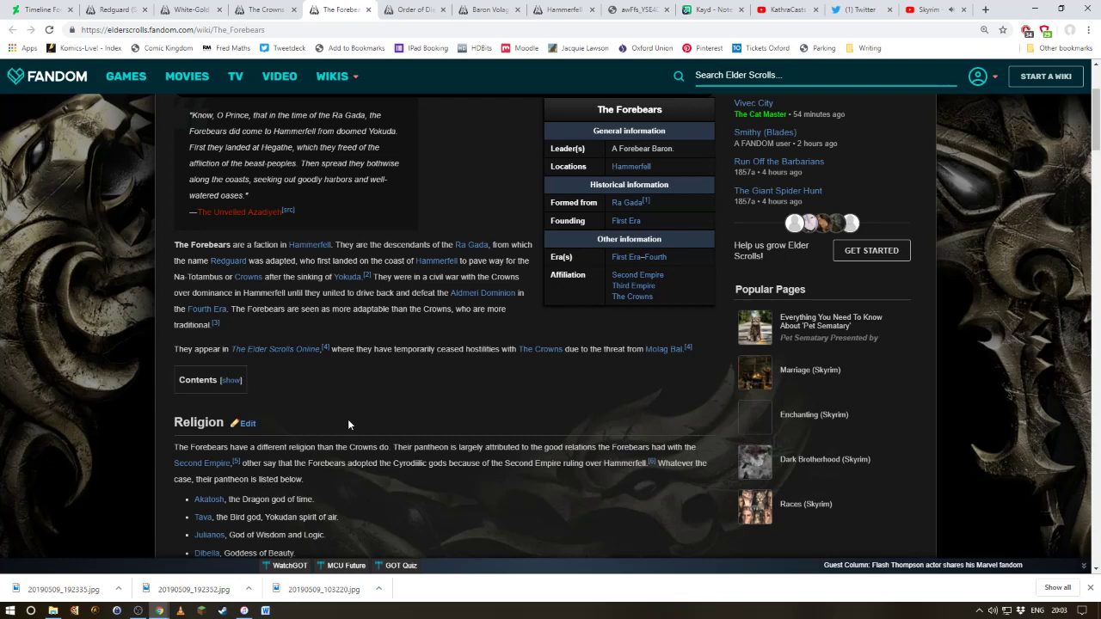
scroll(up, 3)
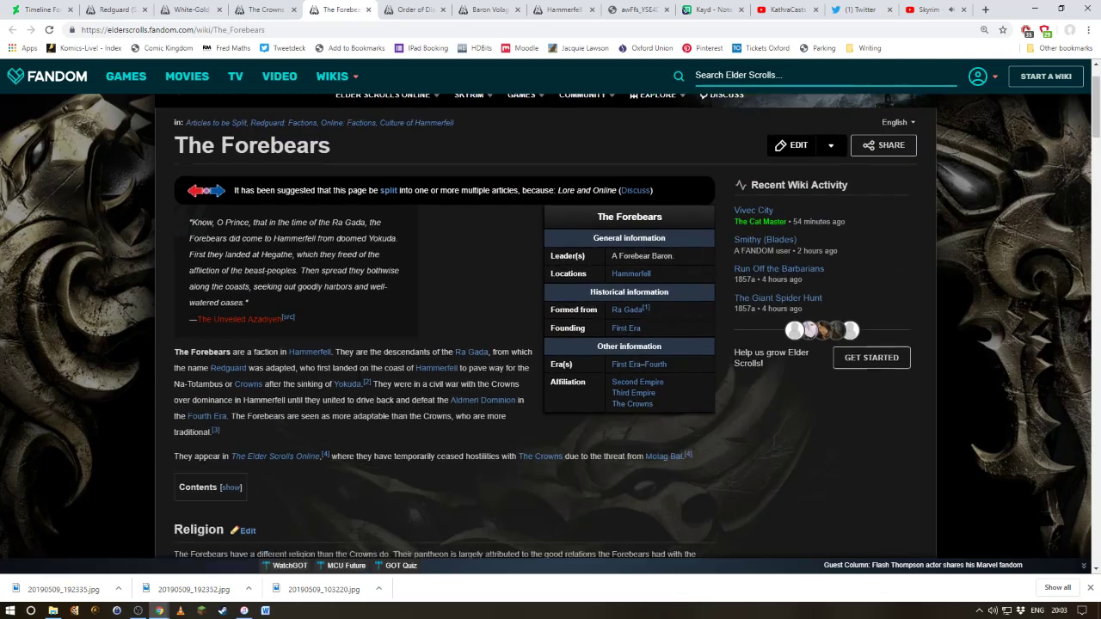
Step: Continue into the Forebears history section covering the Second to Fourth Eras
scroll(down, 3)
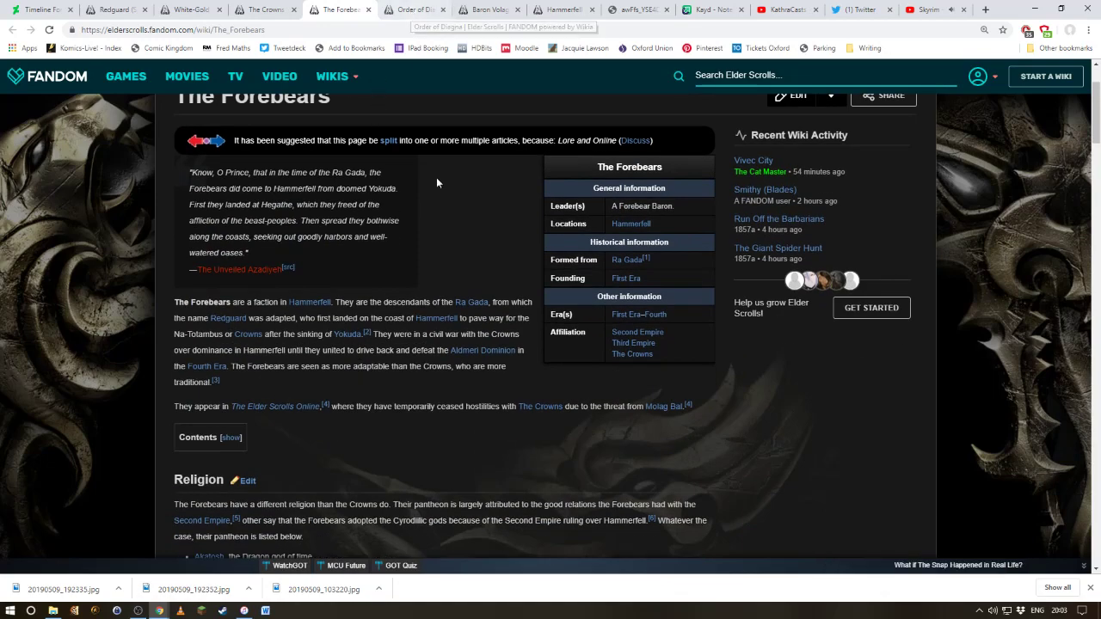
scroll(down, 3)
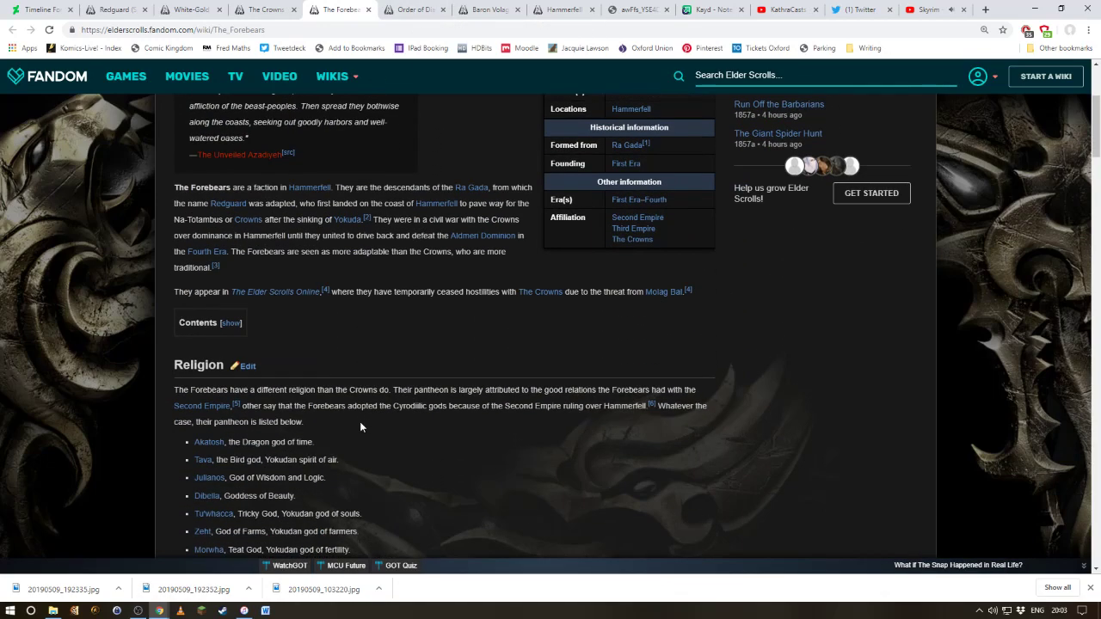
scroll(down, 3)
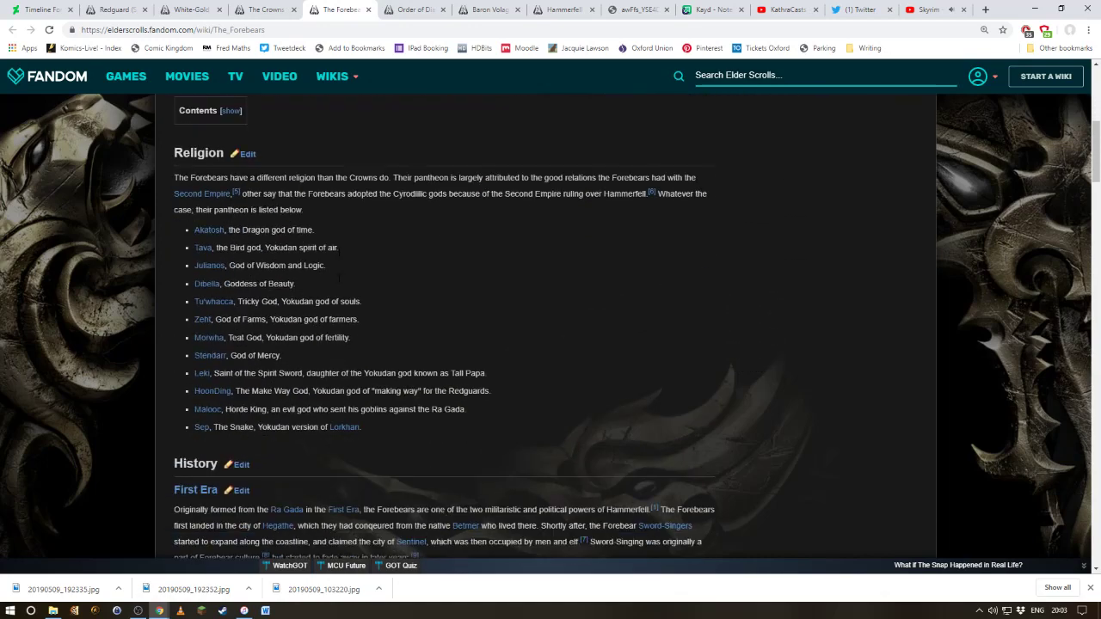
scroll(down, 3)
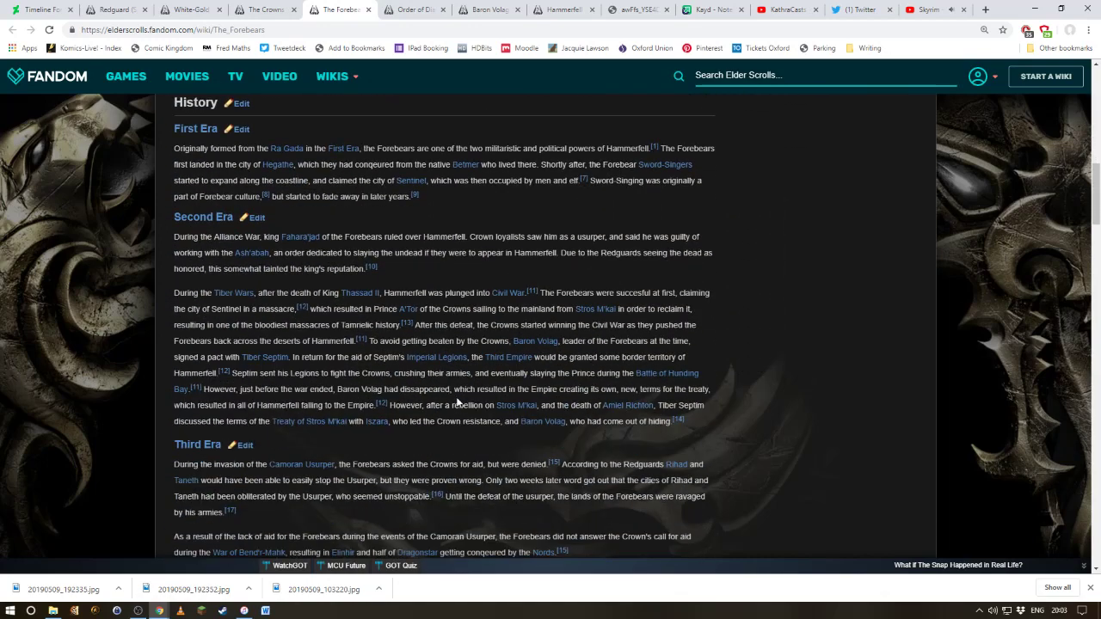
scroll(down, 3)
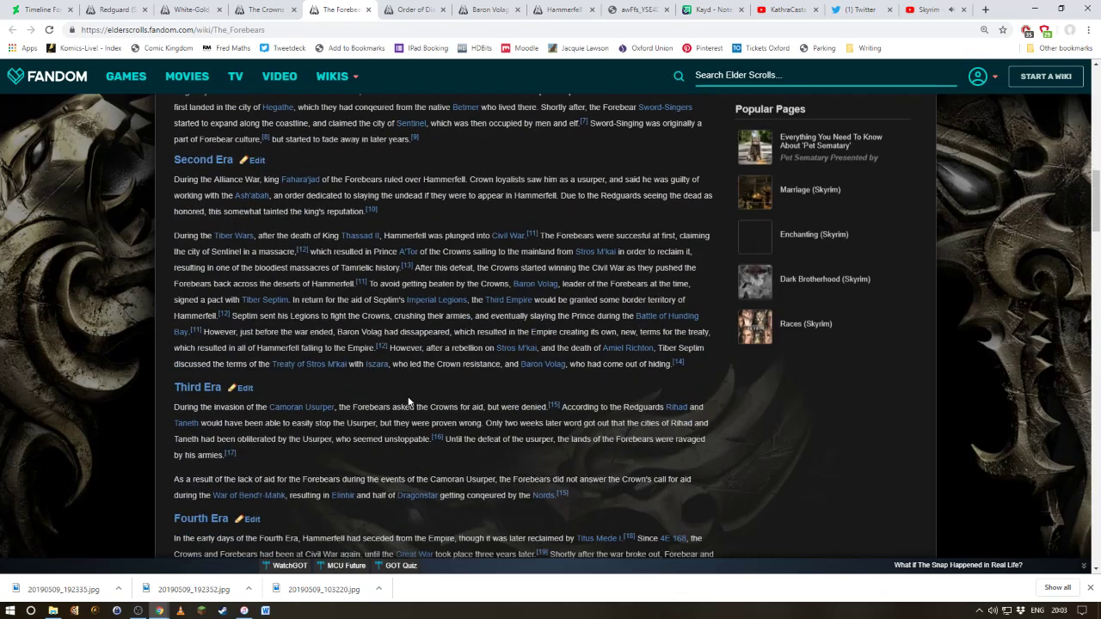
scroll(down, 3)
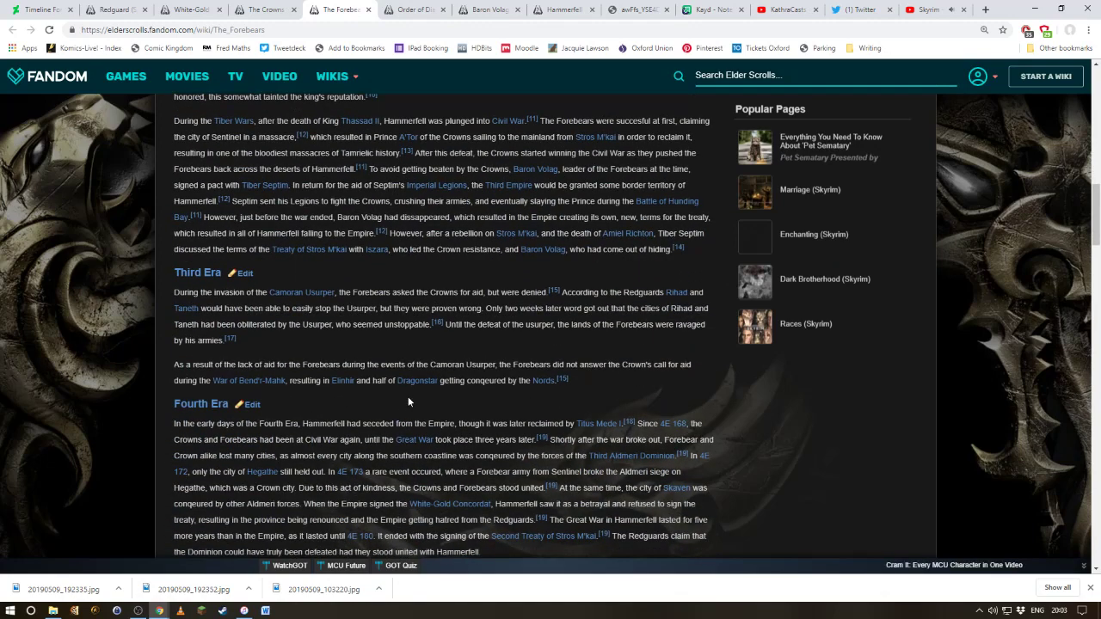
mouse_move(461, 503)
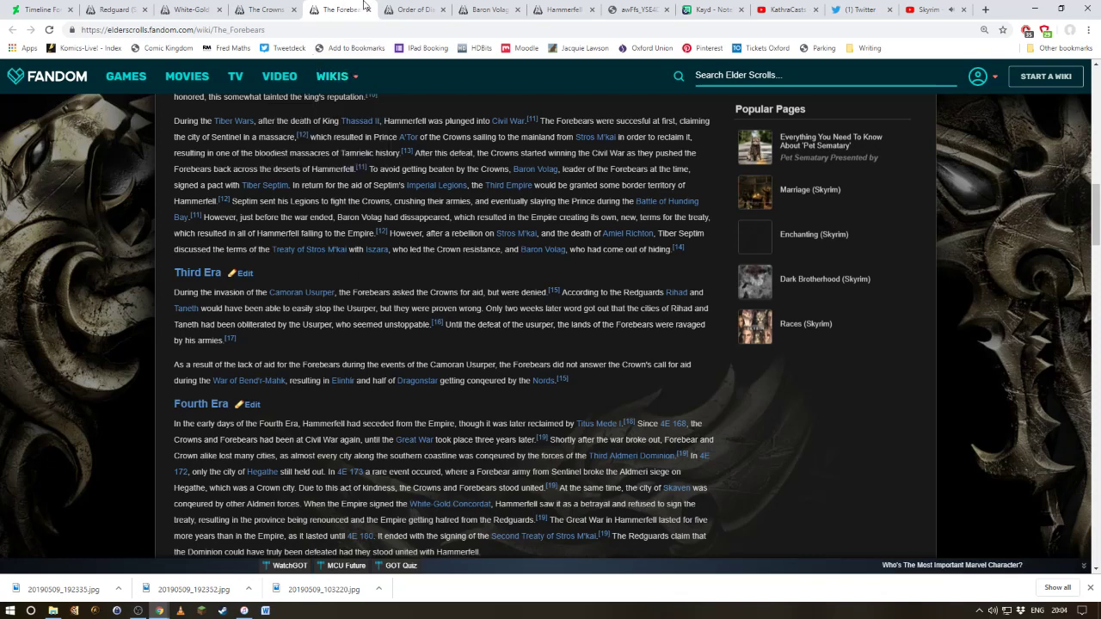
mouse_move(416, 10)
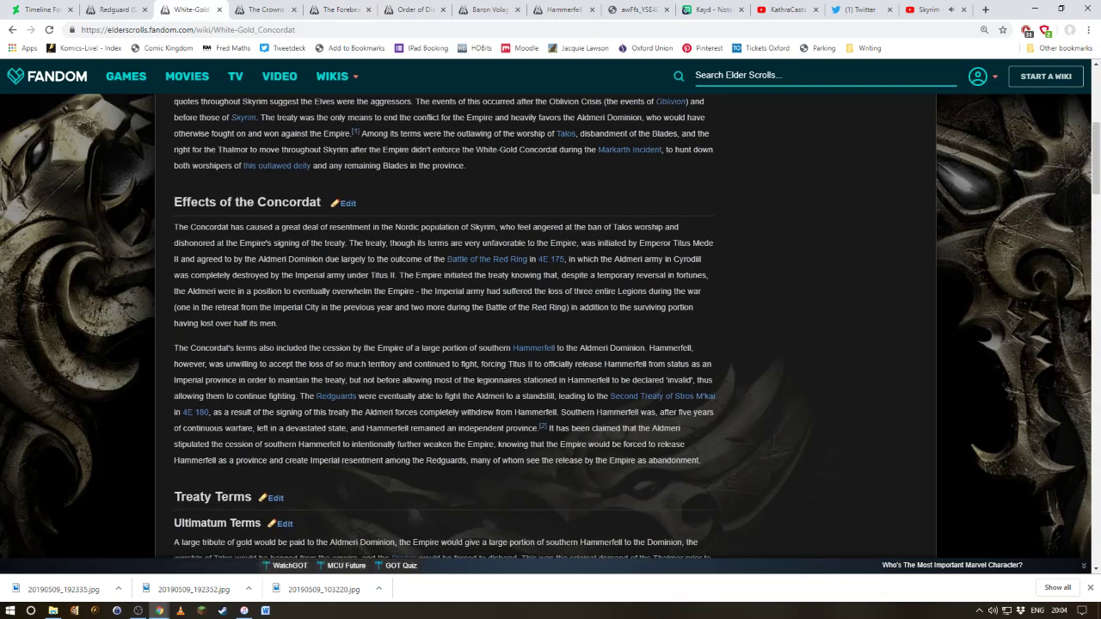
scroll(up, 3)
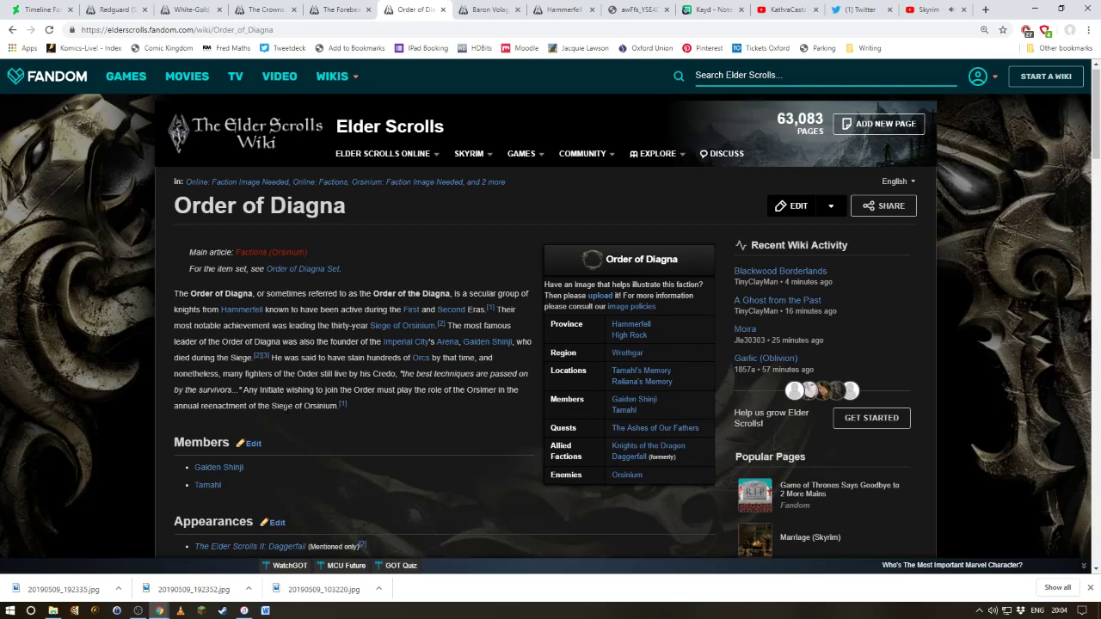
Step: Skim the Order of Diagna members and appearances lists, then show the Kayd notebook Imgur photo
scroll(down, 3)
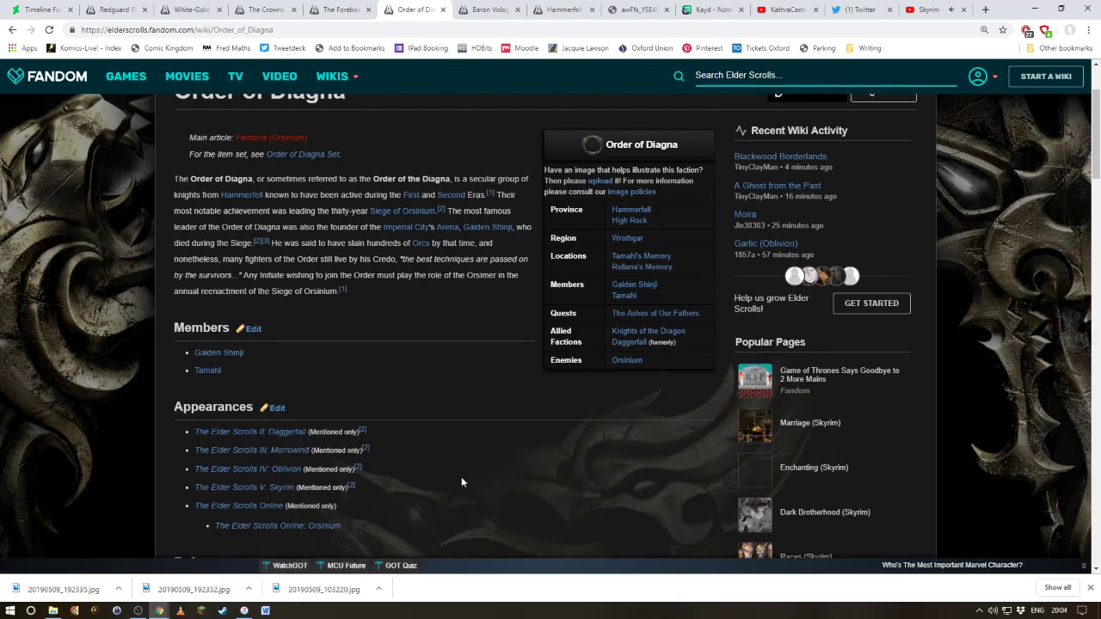
scroll(down, 3)
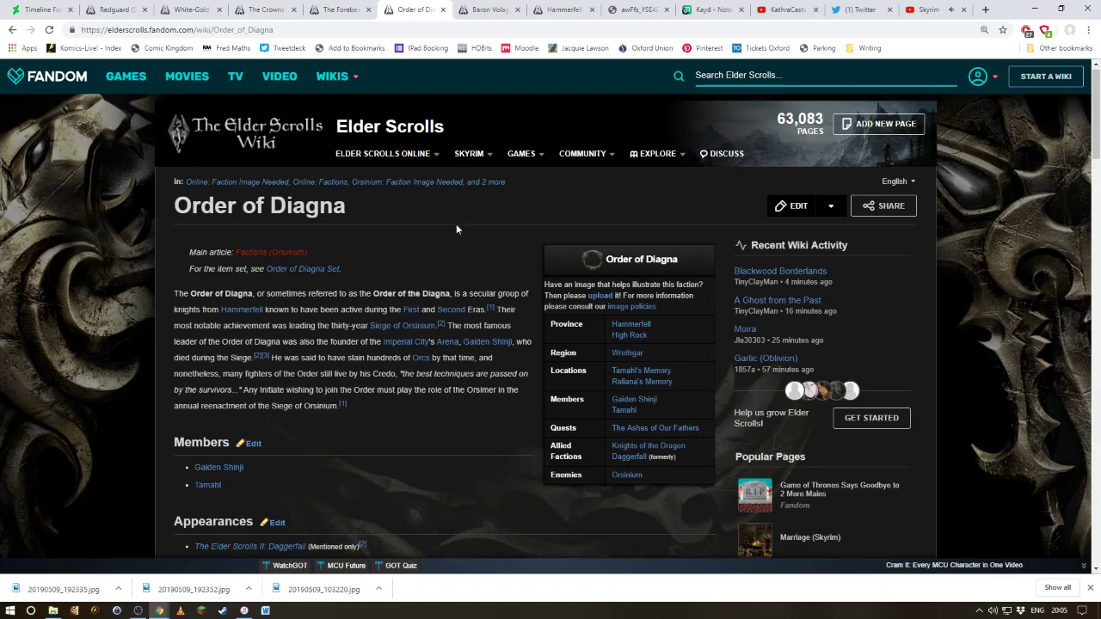
click(709, 10)
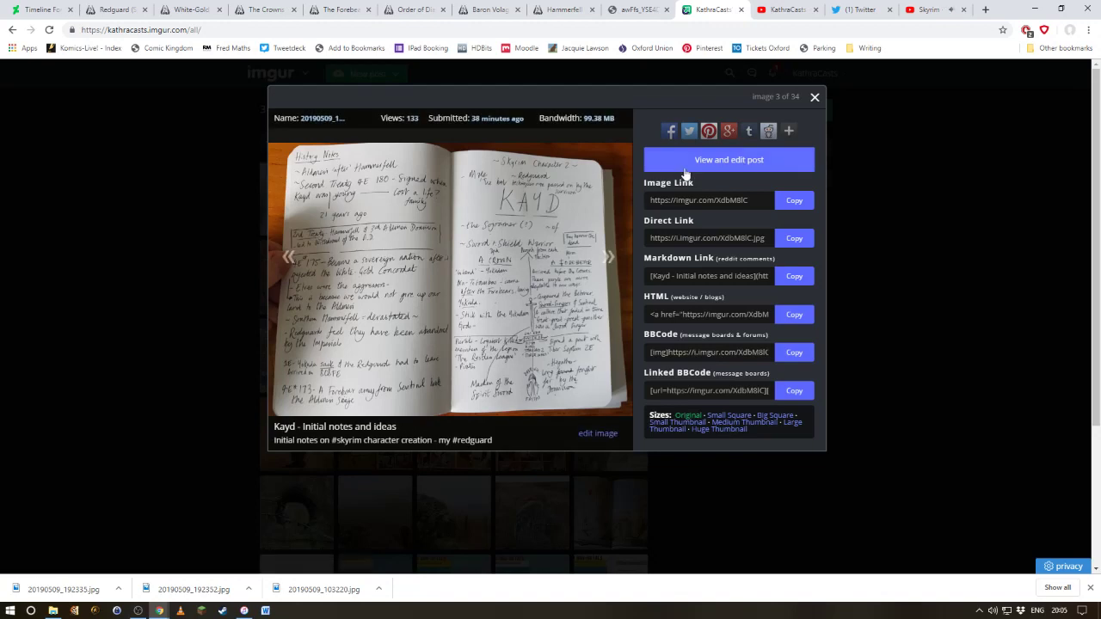
Step: Read the full-size notebook photo of History Notes, then return to the Hammerfell map around Iliac Bay
click(728, 158)
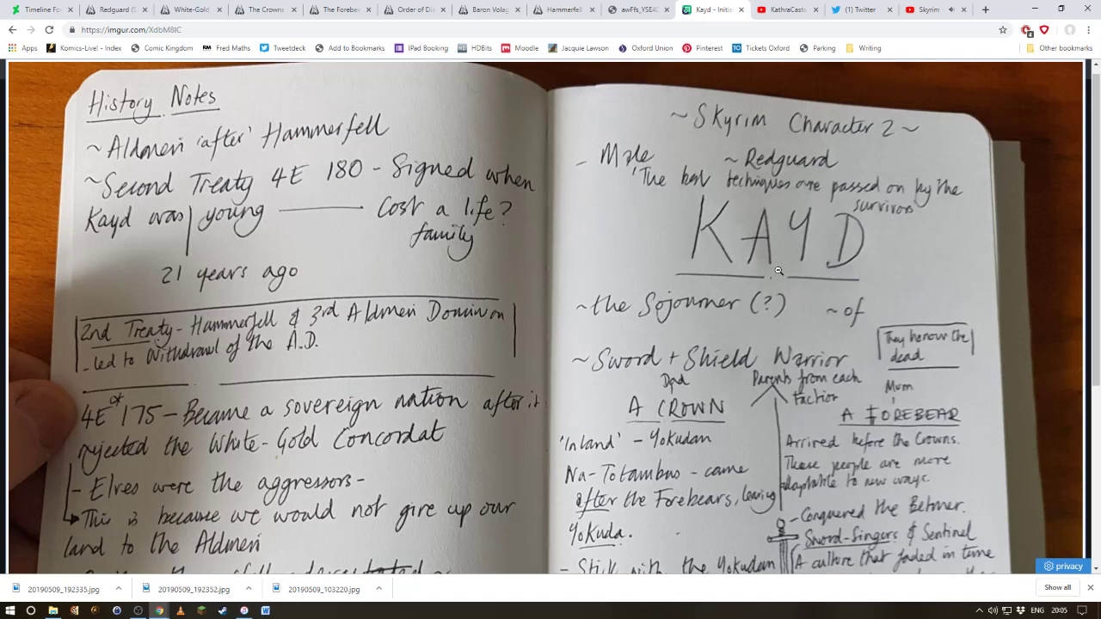
scroll(down, 3)
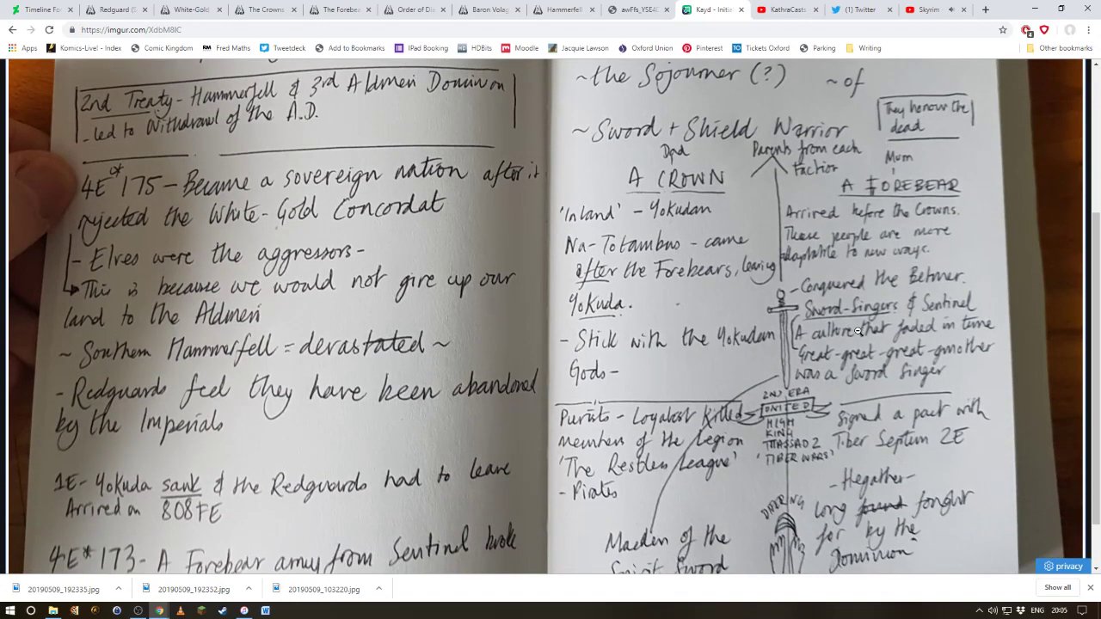
mouse_move(891, 329)
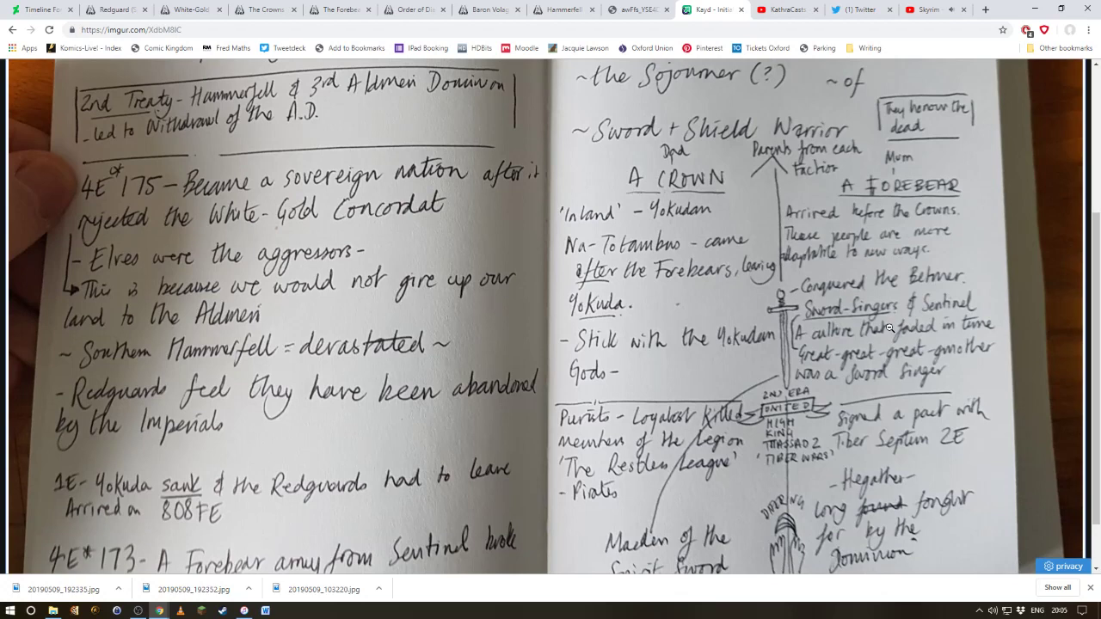
mouse_move(891, 330)
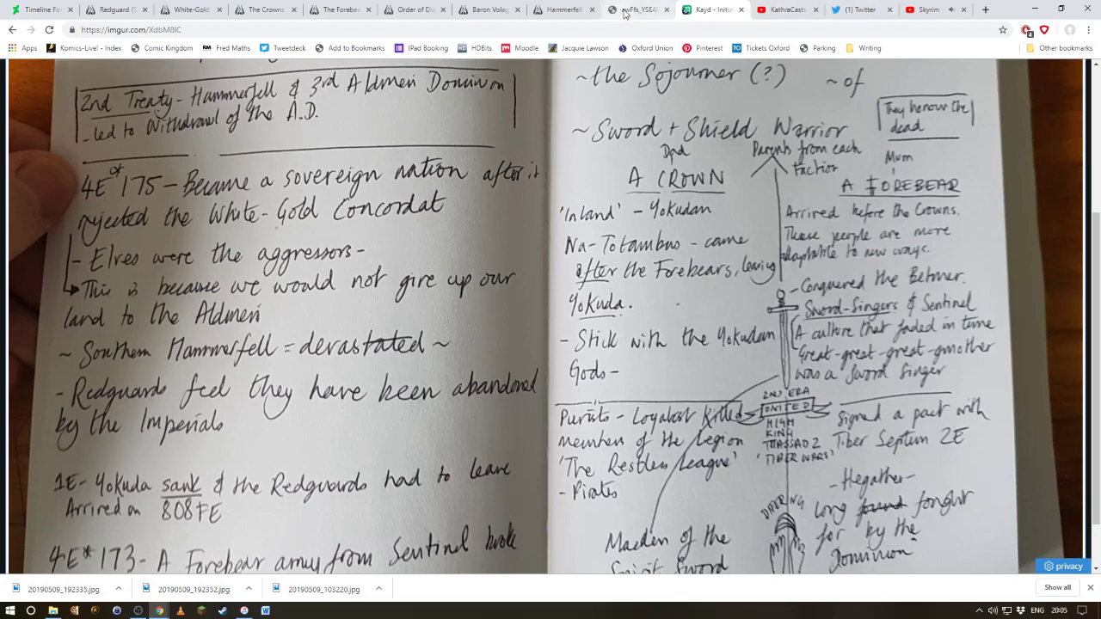
click(638, 11)
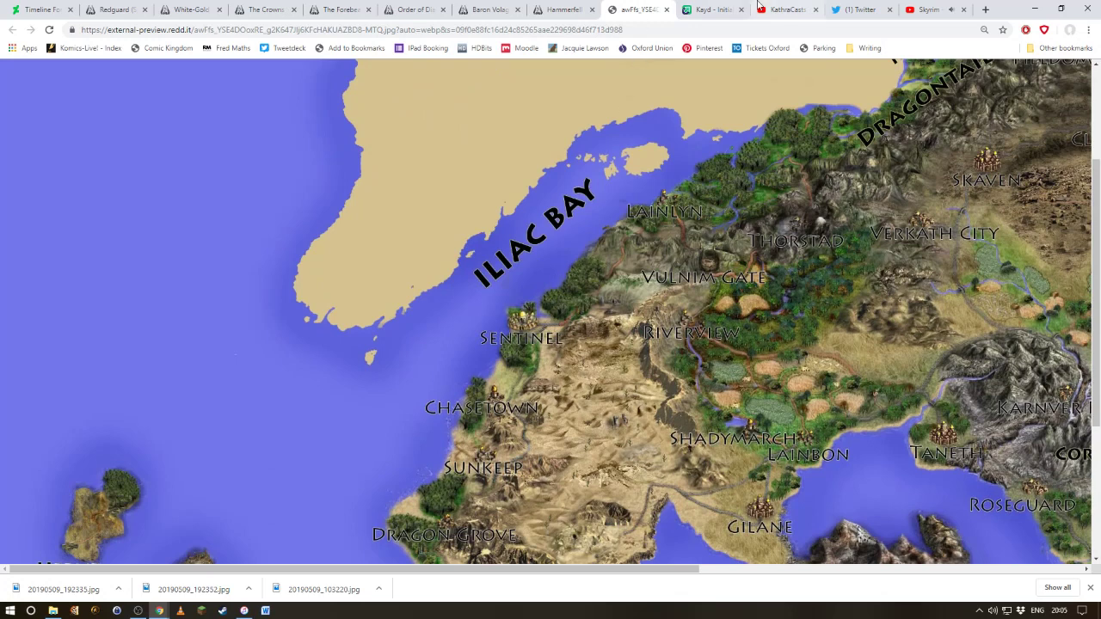
mouse_move(785, 8)
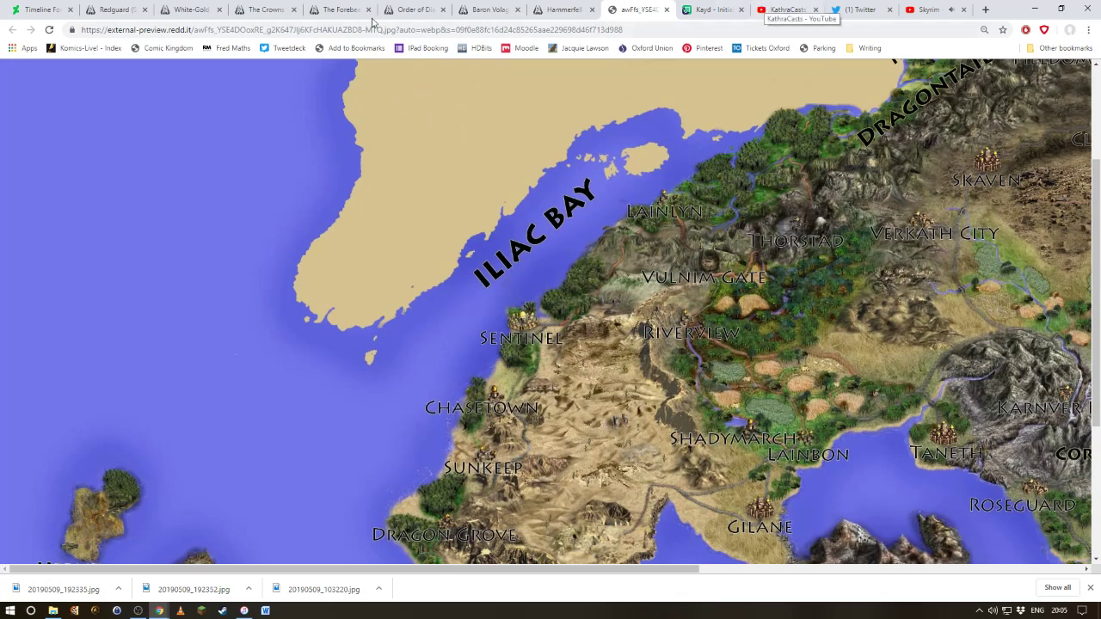
mouse_move(413, 10)
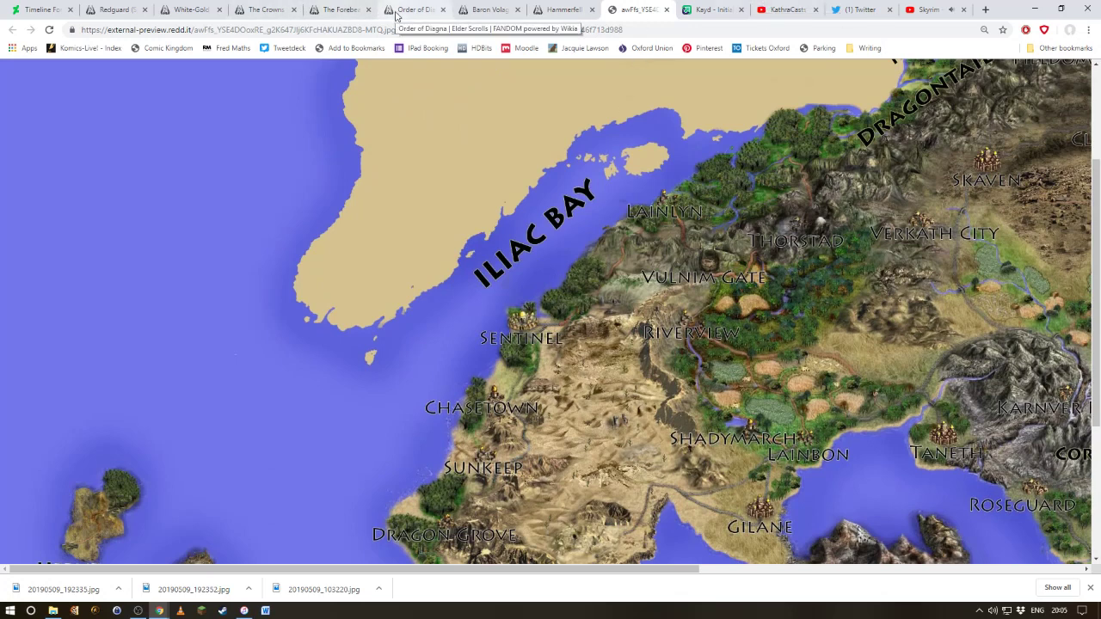
Step: Return from the Hammerfell map to the Order of Diagna wiki article
click(417, 9)
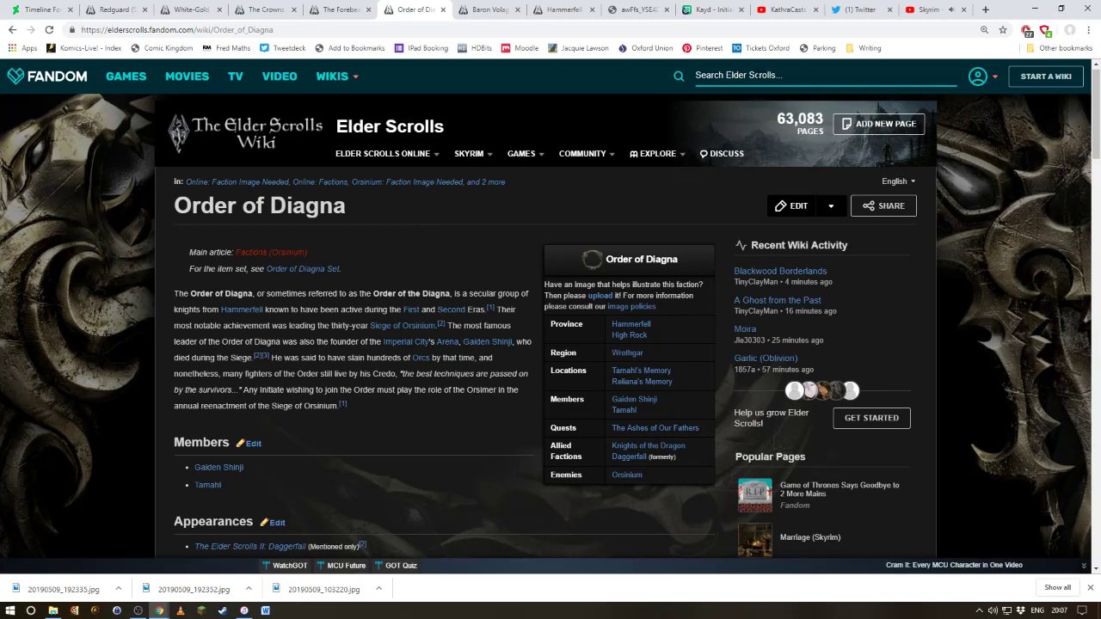
Step: Search the wiki for 'ansei', load the Ansei article and select part of its first sentence
click(817, 76)
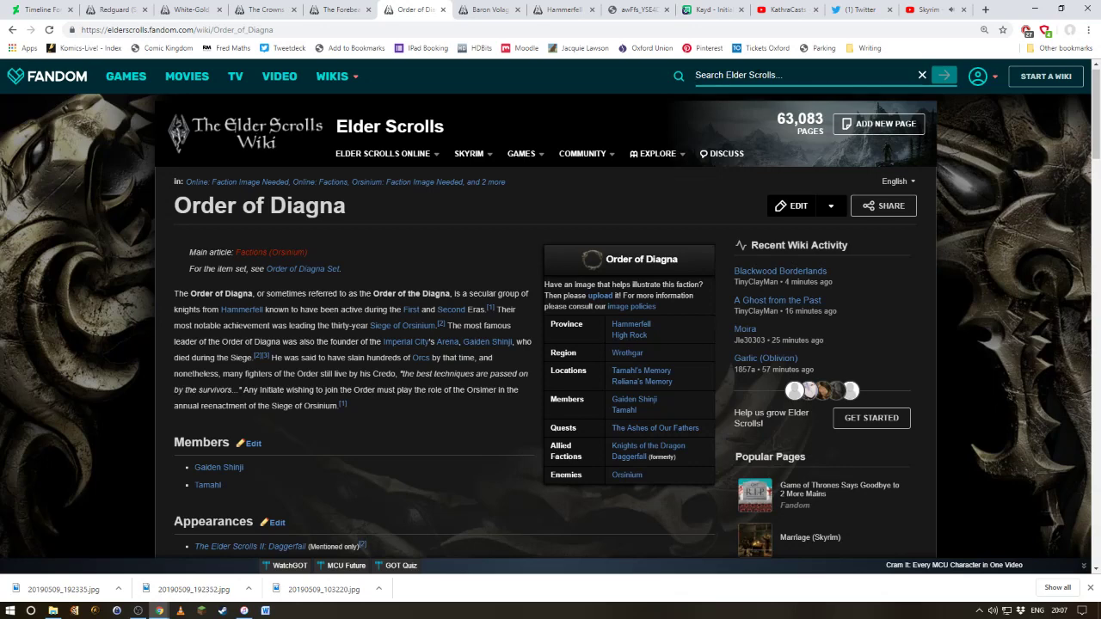
text(ansei)
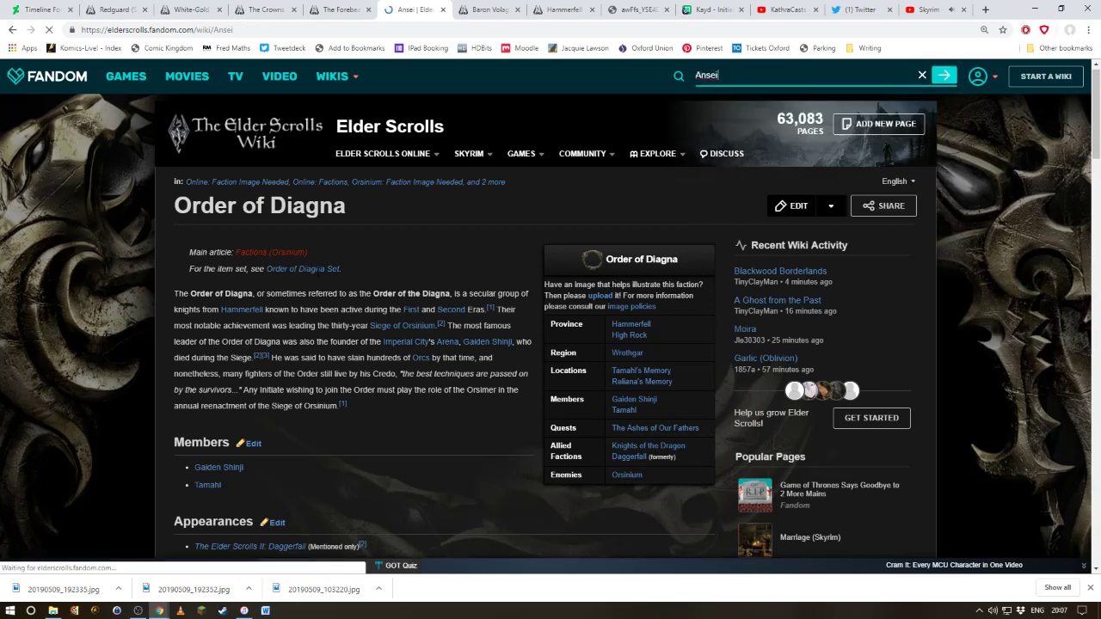
click(942, 76)
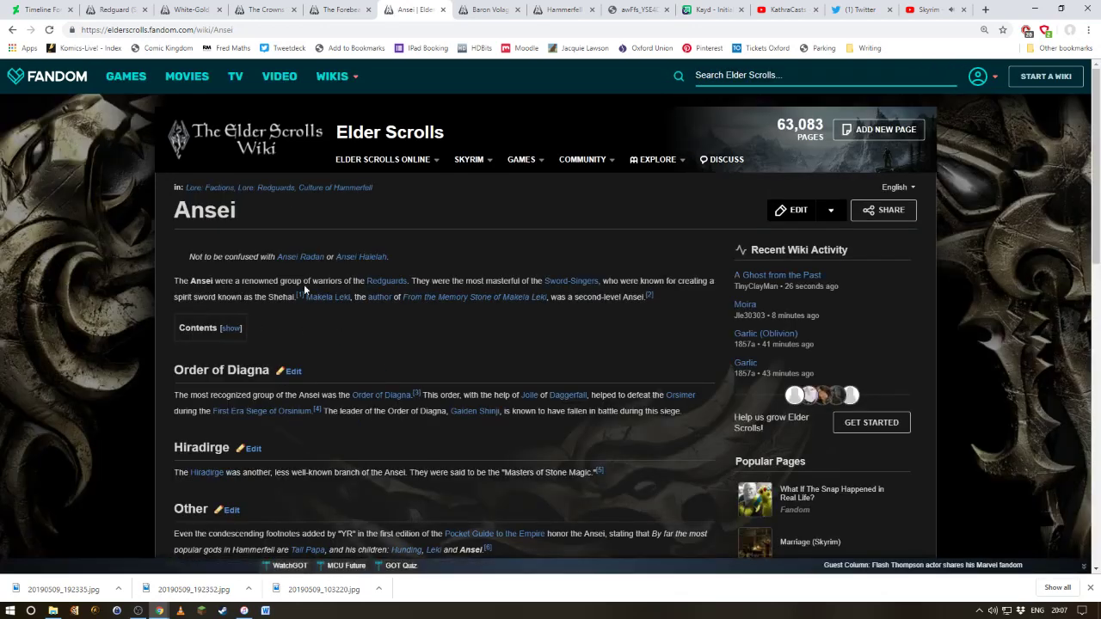
drag(174, 280, 330, 280)
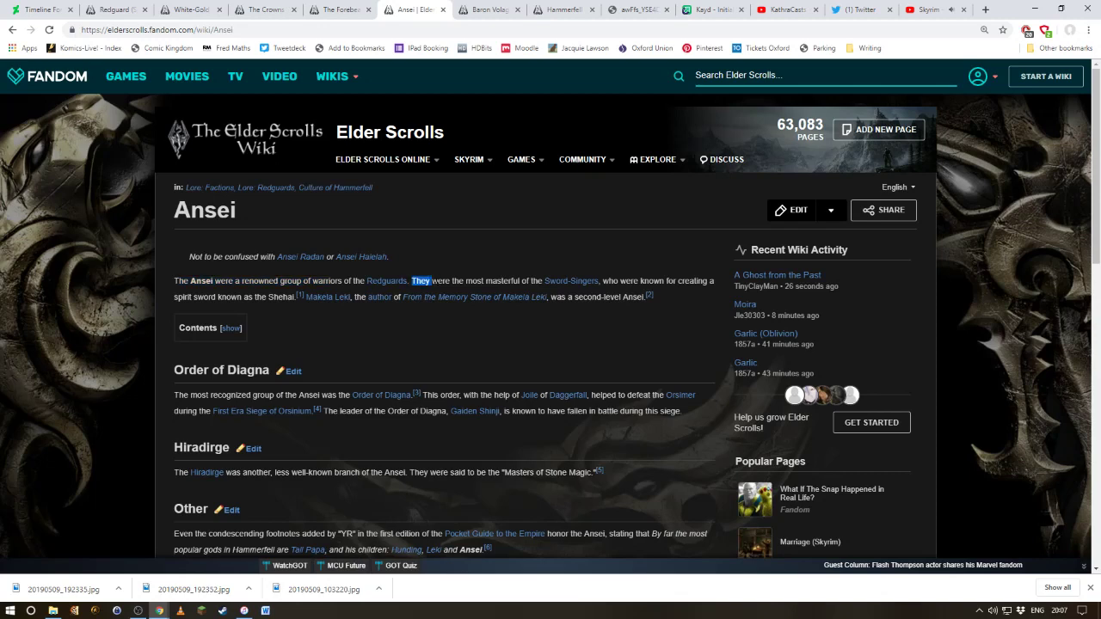
drag(413, 281, 532, 280)
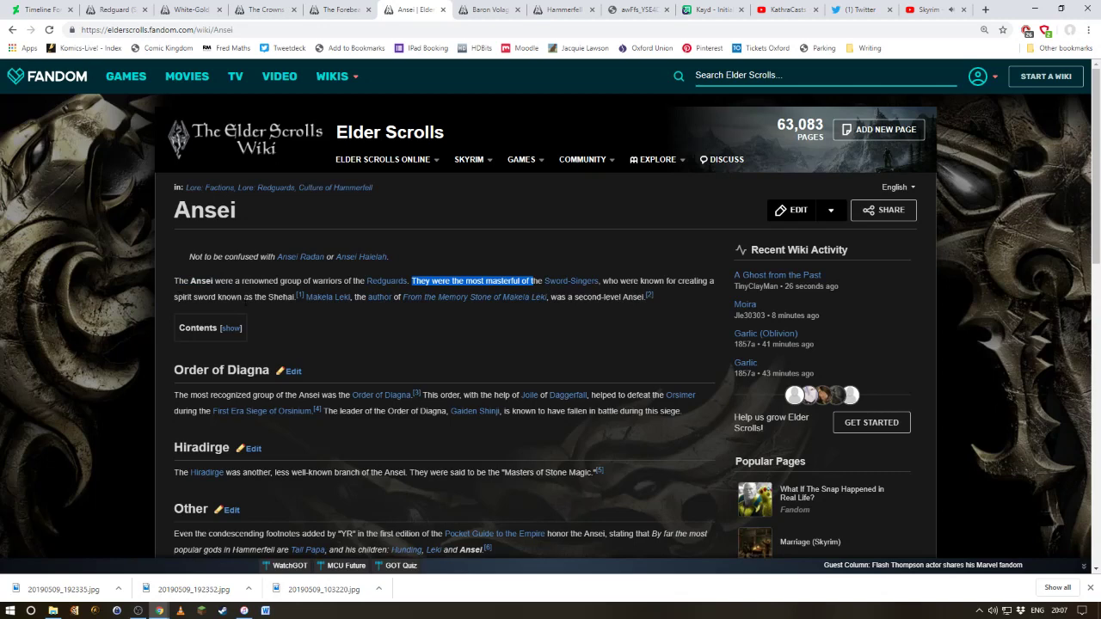
mouse_move(434, 313)
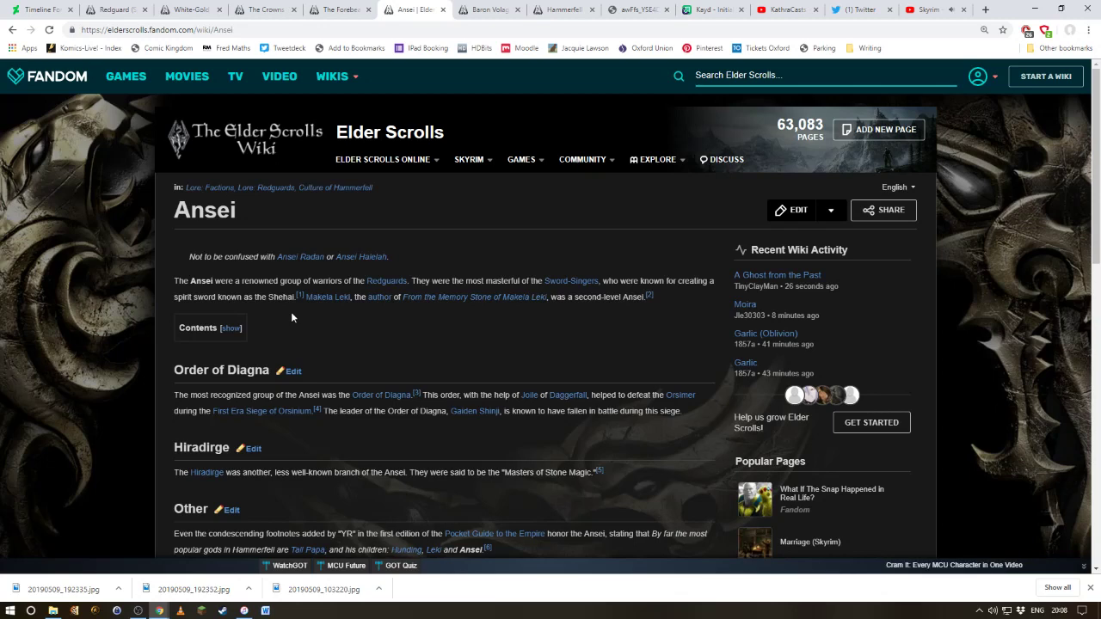
mouse_move(277, 306)
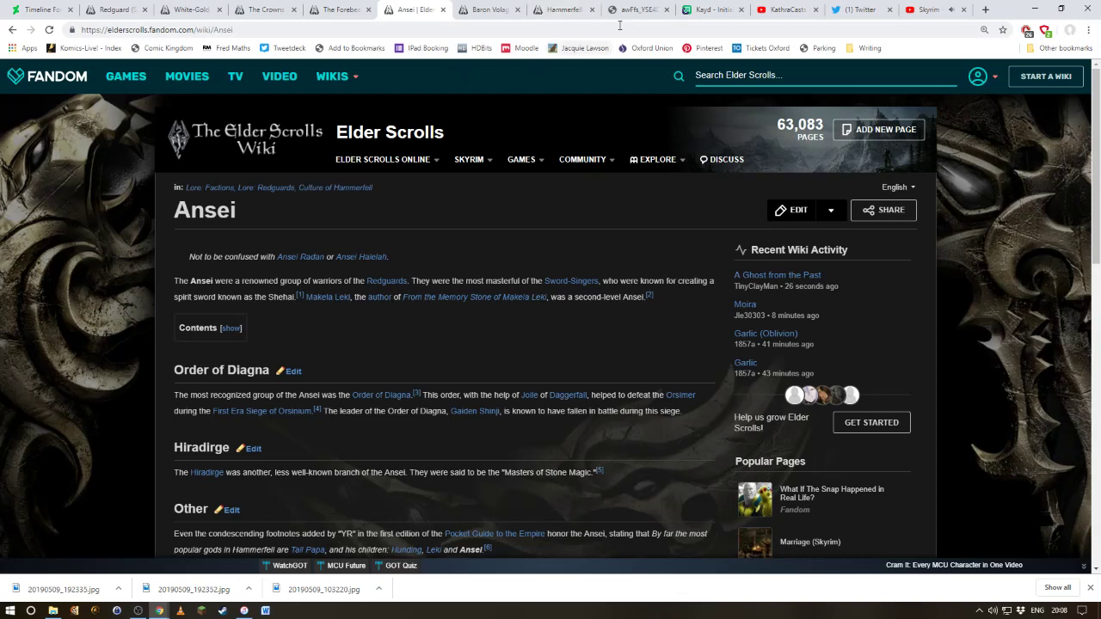
Step: Revisit the Hammerfell map, then the KathraCasts YouTube channel, and finish on the Twitter home feed
click(636, 10)
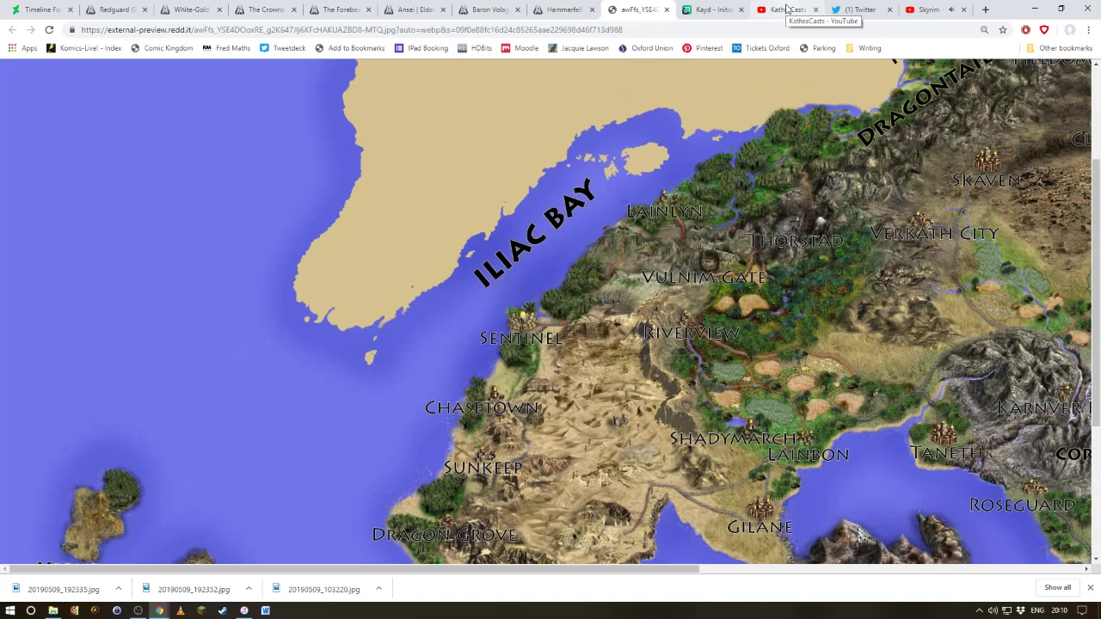
click(788, 11)
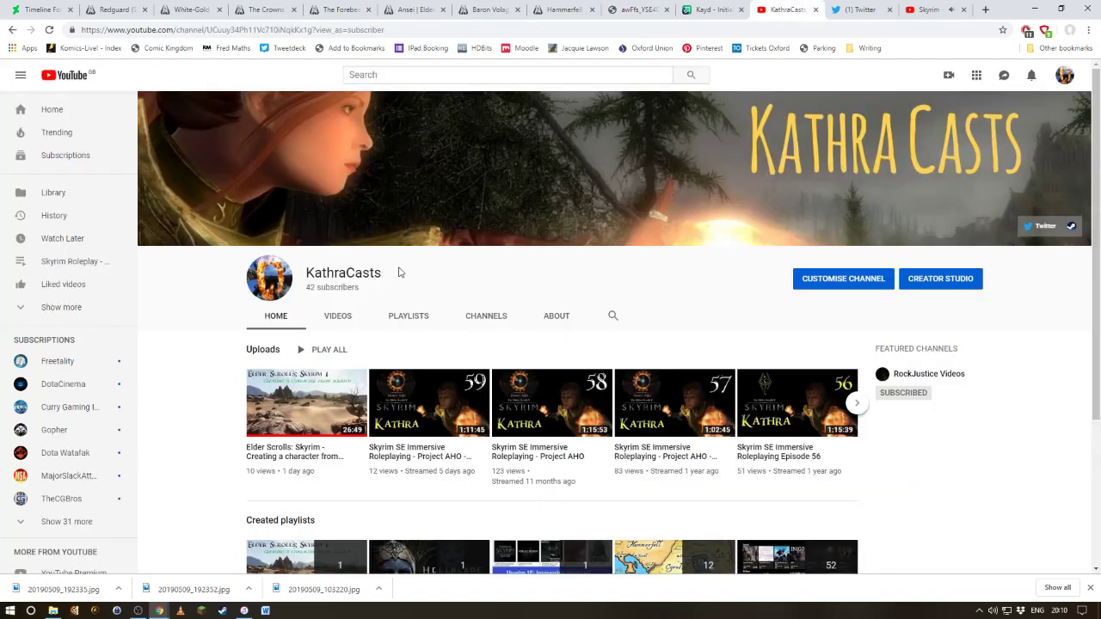
click(839, 10)
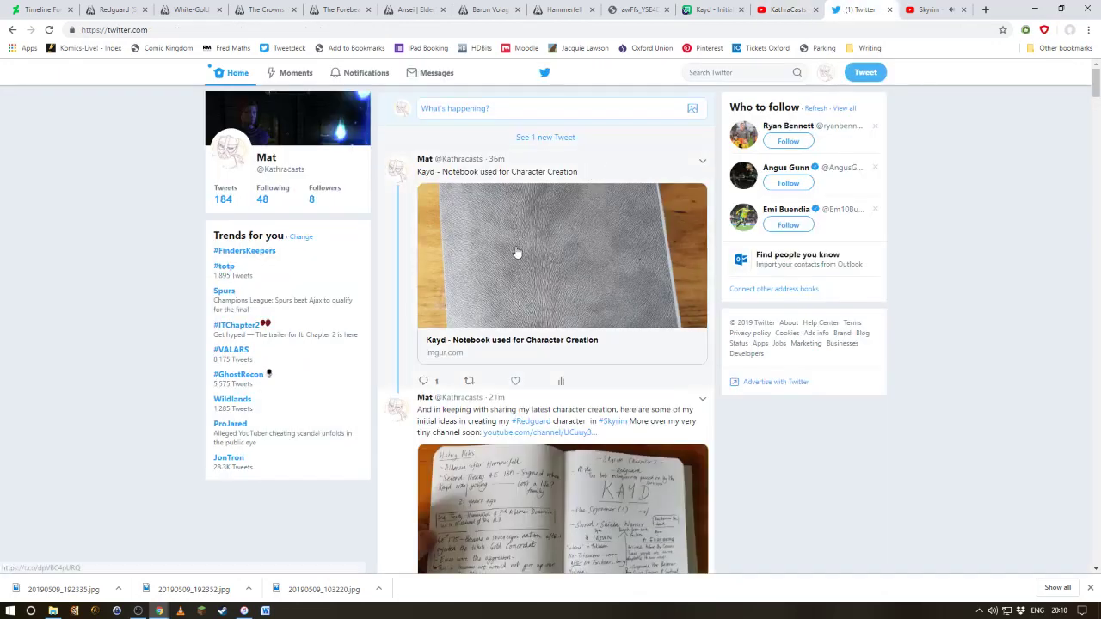